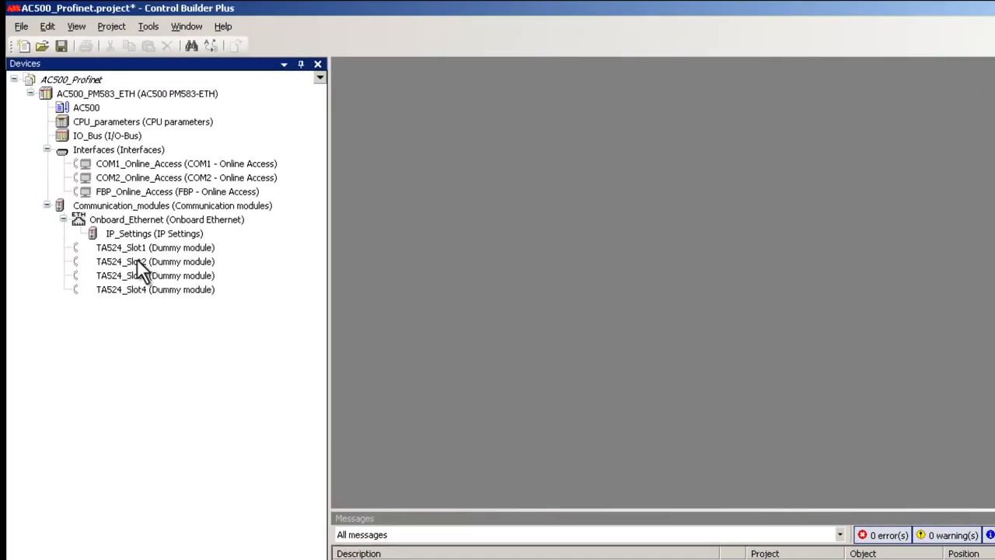
Plug a CM579-PNIO Profinet IO master module into TA524_Slot1 from Fieldbusses > Profinet IO
right_click(155, 247)
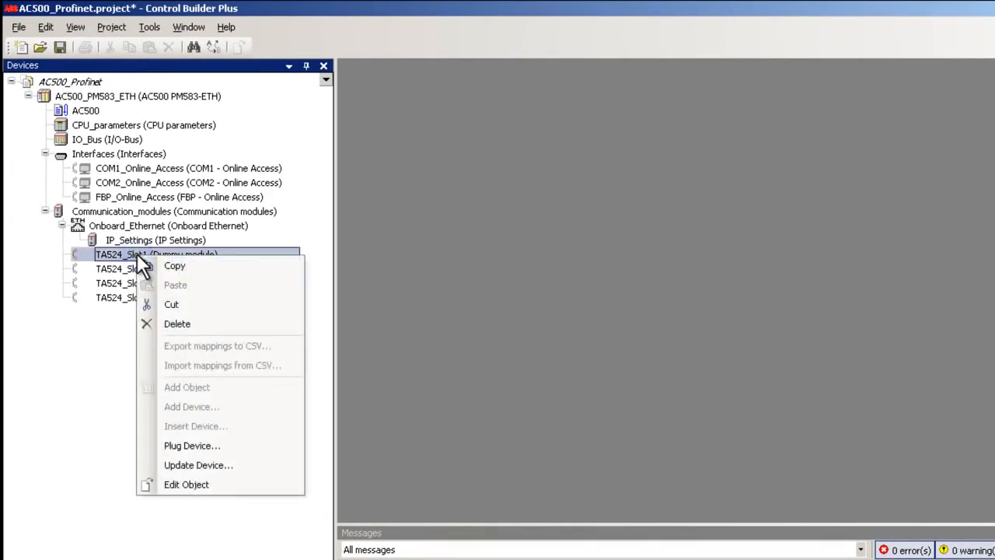
mouse_move(192, 445)
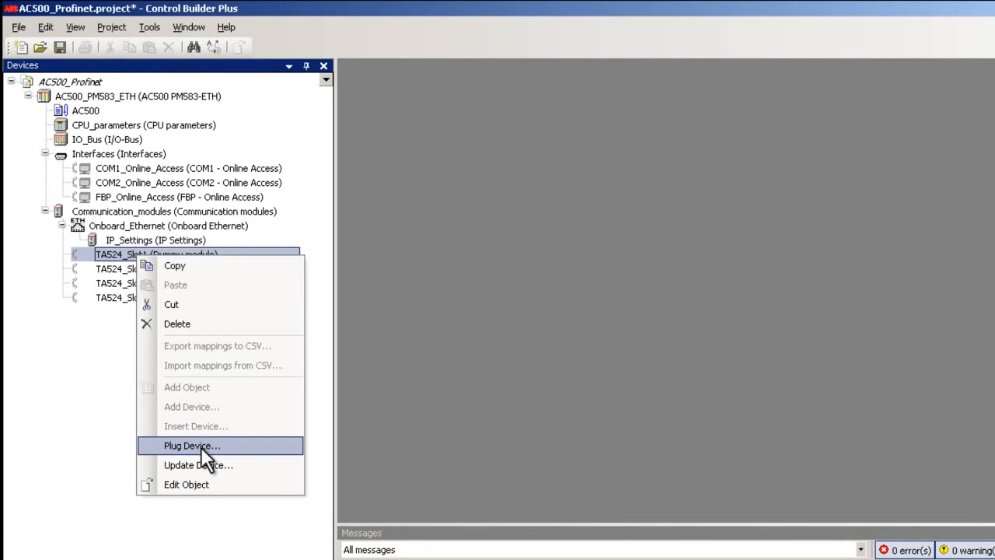
left_click(192, 445)
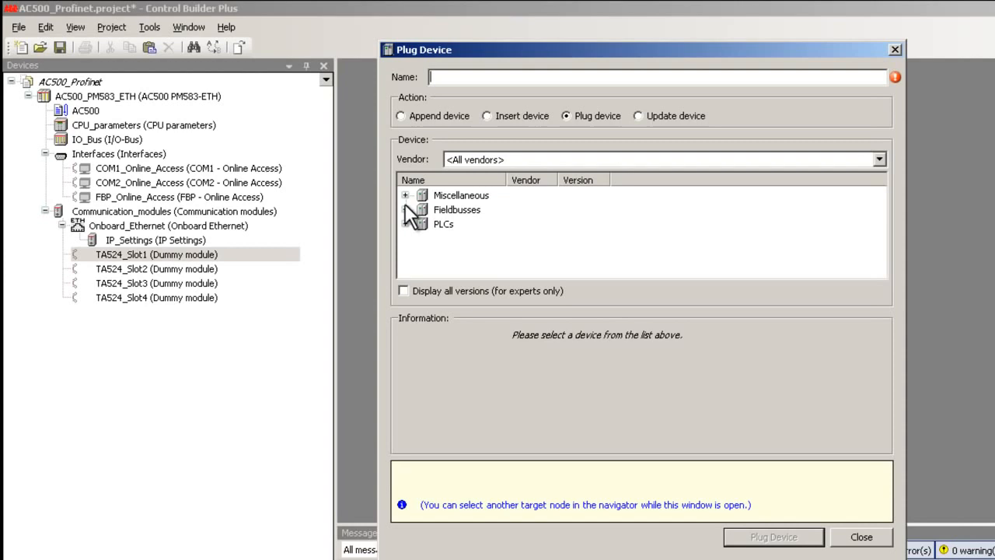
left_click(404, 209)
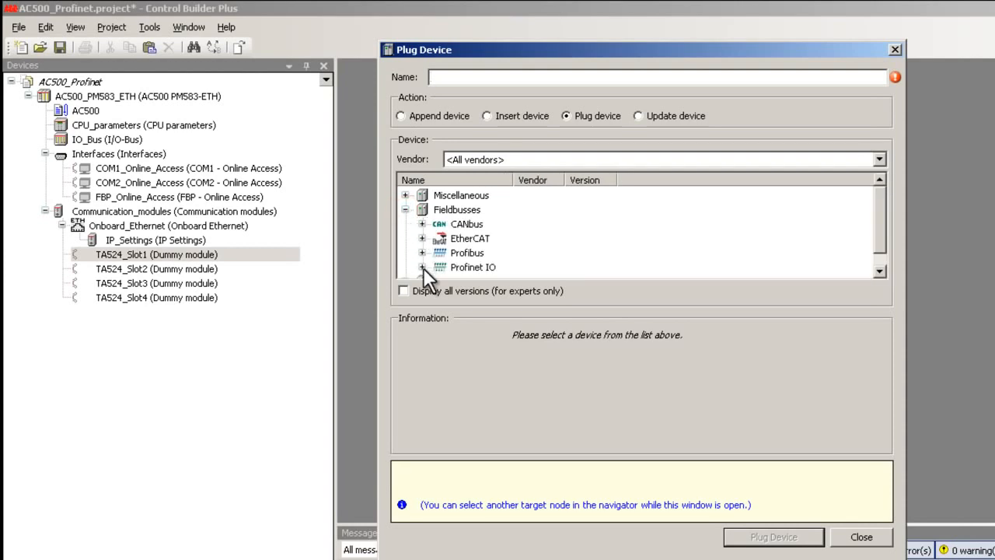
left_click(422, 266)
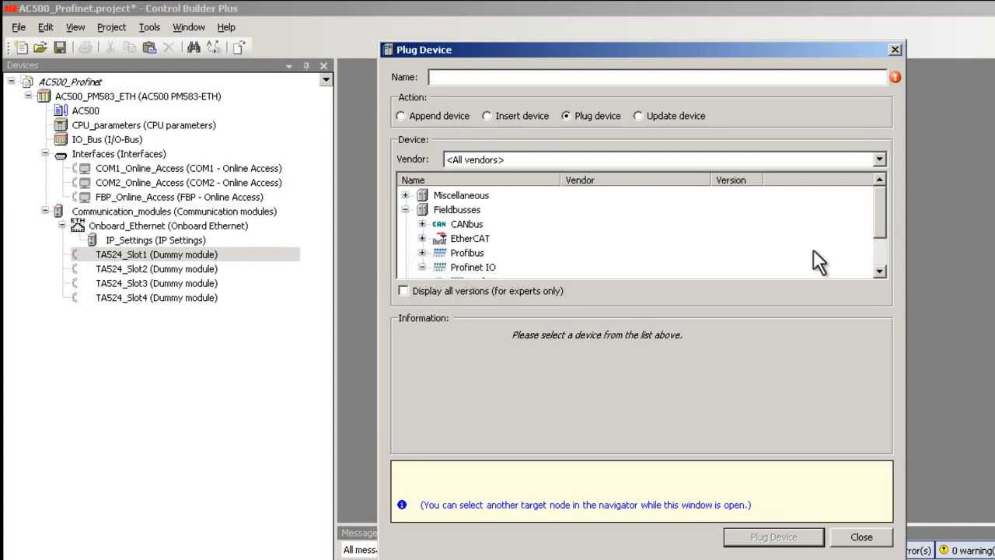
left_click(422, 266)
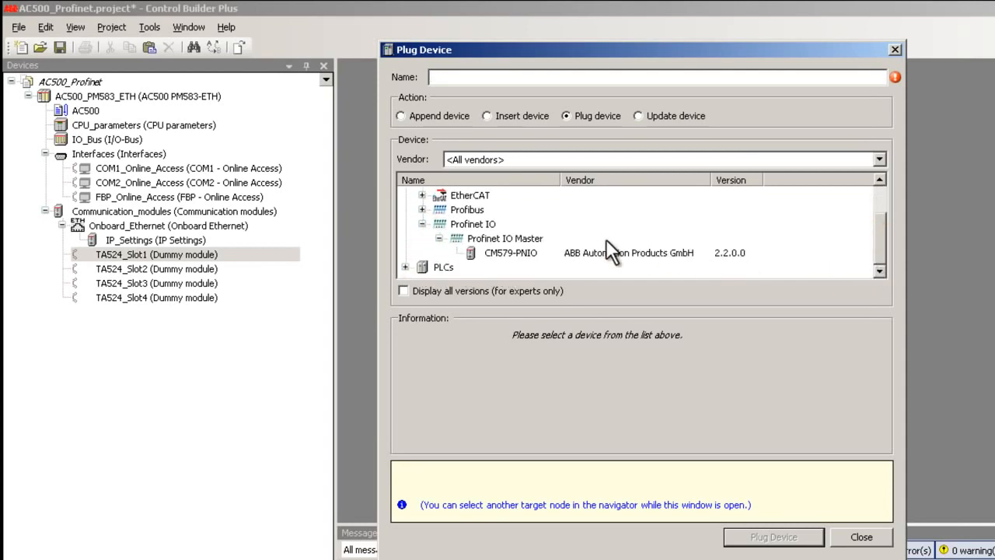
left_click(510, 253)
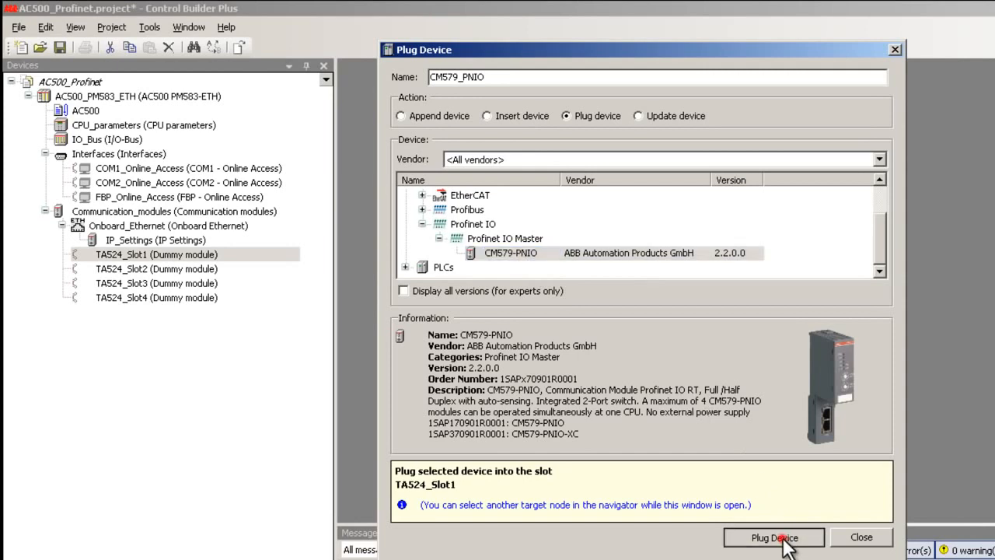
left_click(774, 537)
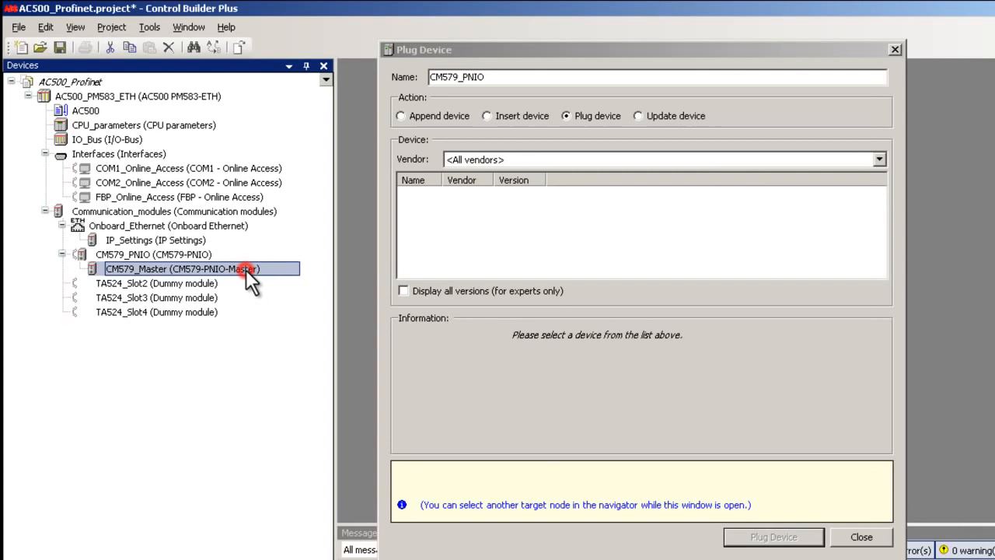
mouse_move(358, 185)
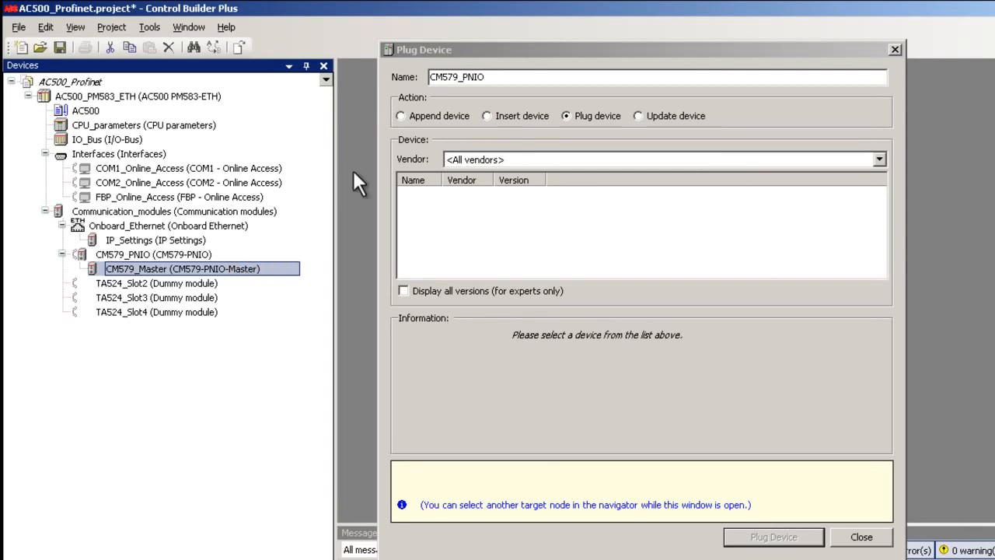
Append a CI502-PNIO Profinet slave under the CM579 master
left_click(400, 115)
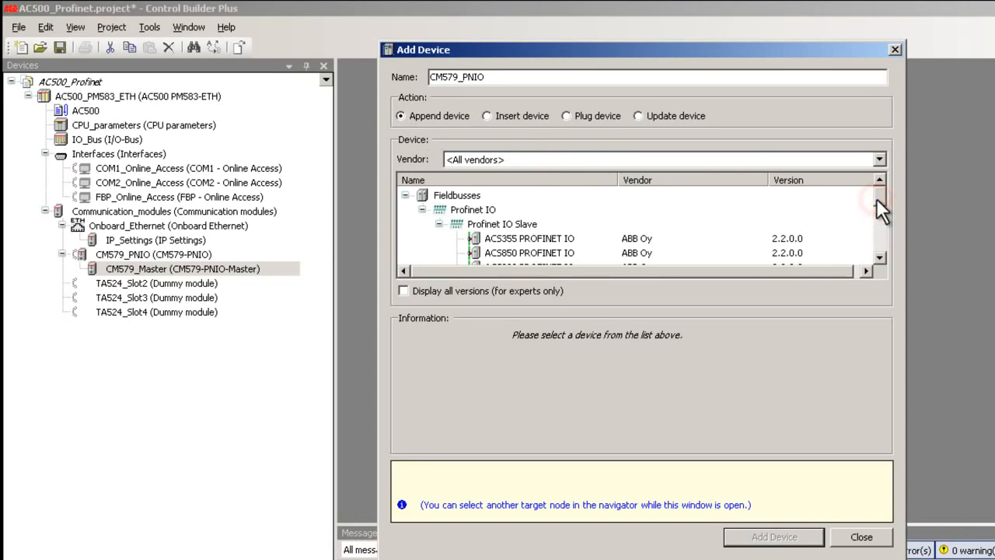
scroll("down", 3)
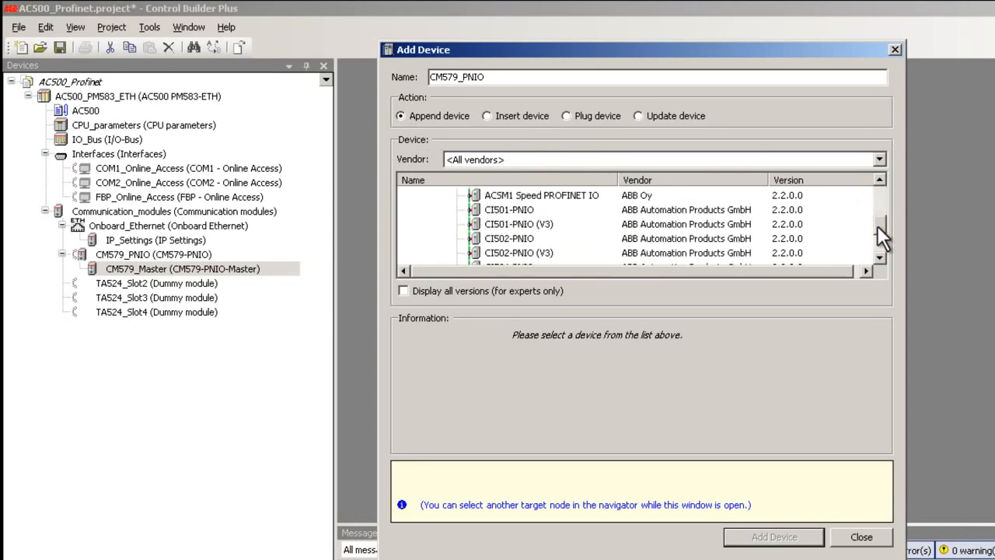
left_click(509, 237)
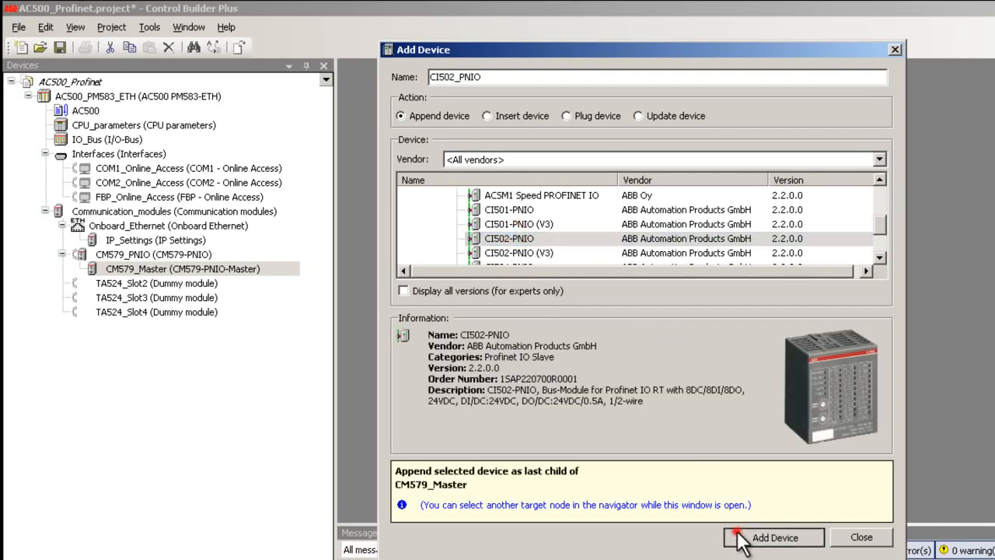
left_click(773, 537)
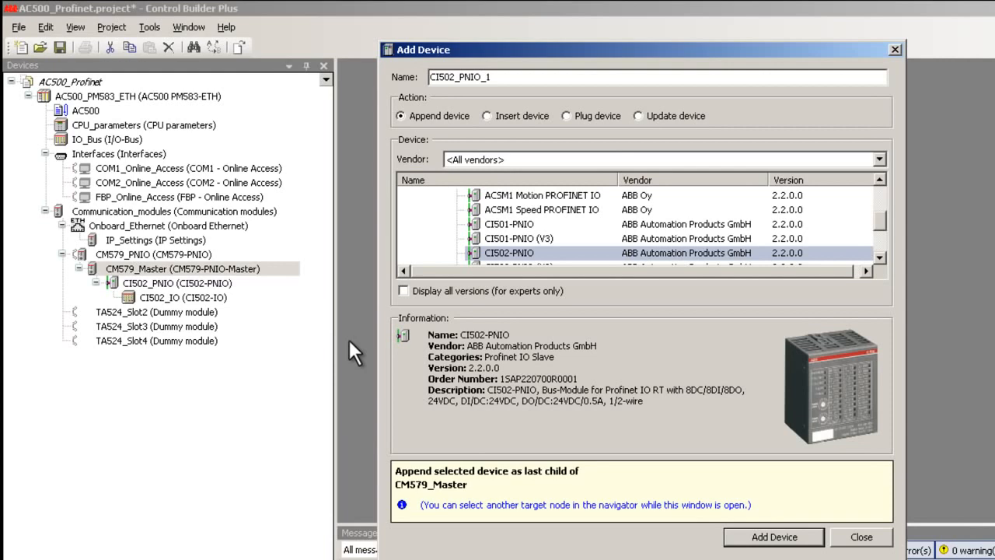
mouse_move(229, 303)
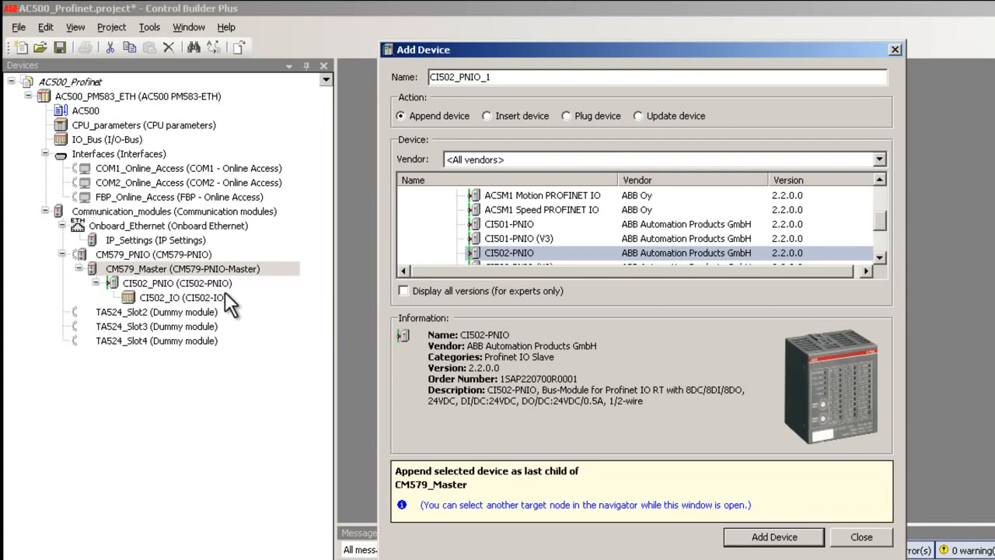
Add a DI524 digital input module under the CI502_PNIO slave
left_click(177, 283)
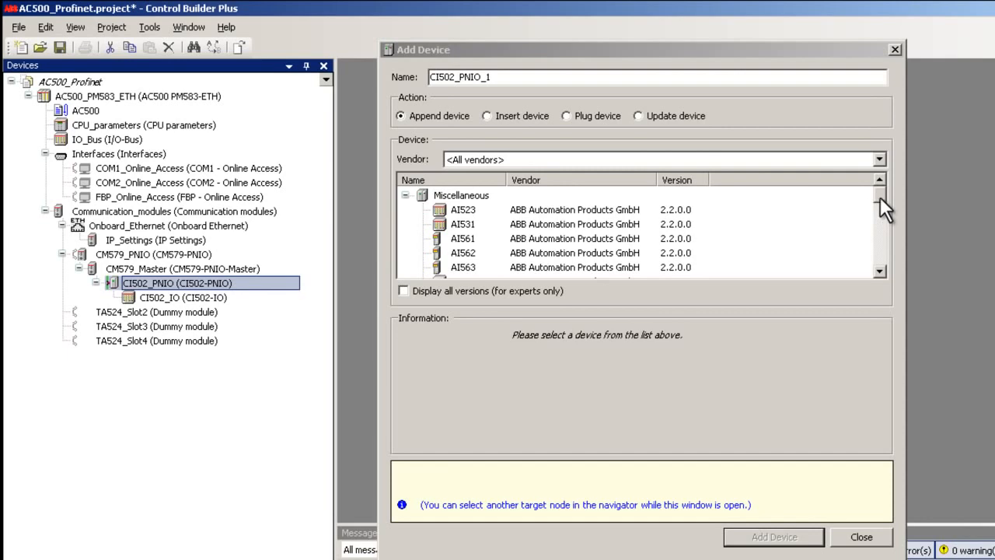
scroll("down", 3)
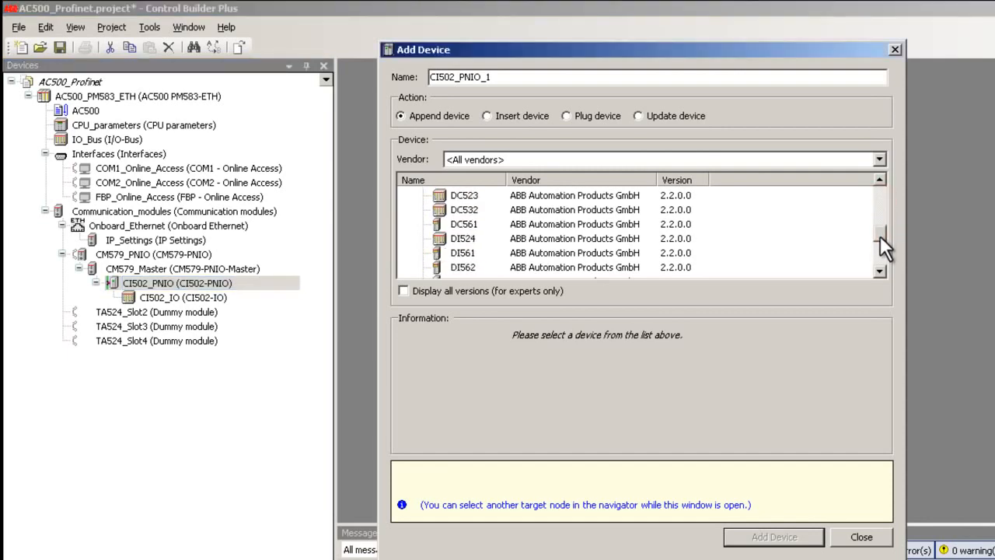
mouse_move(474, 247)
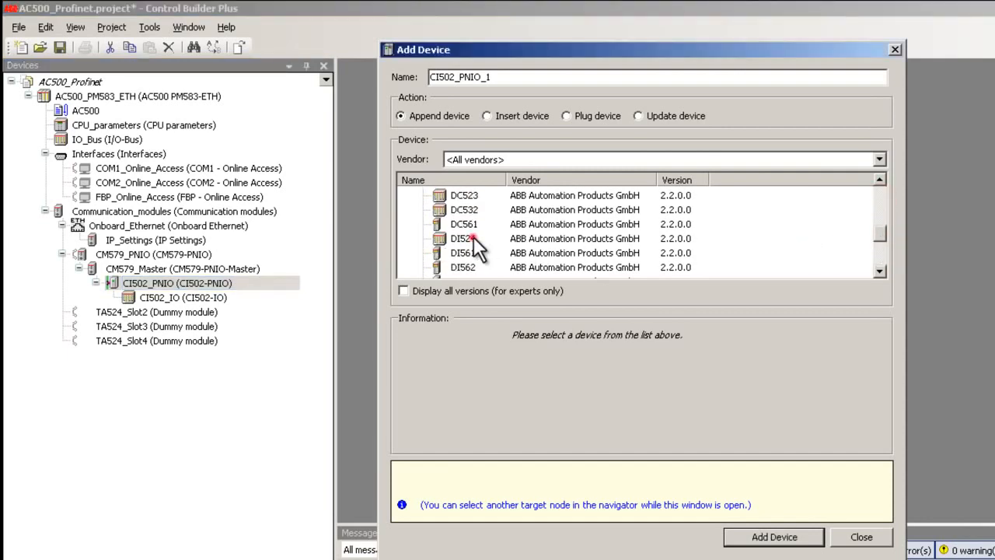
left_click(462, 238)
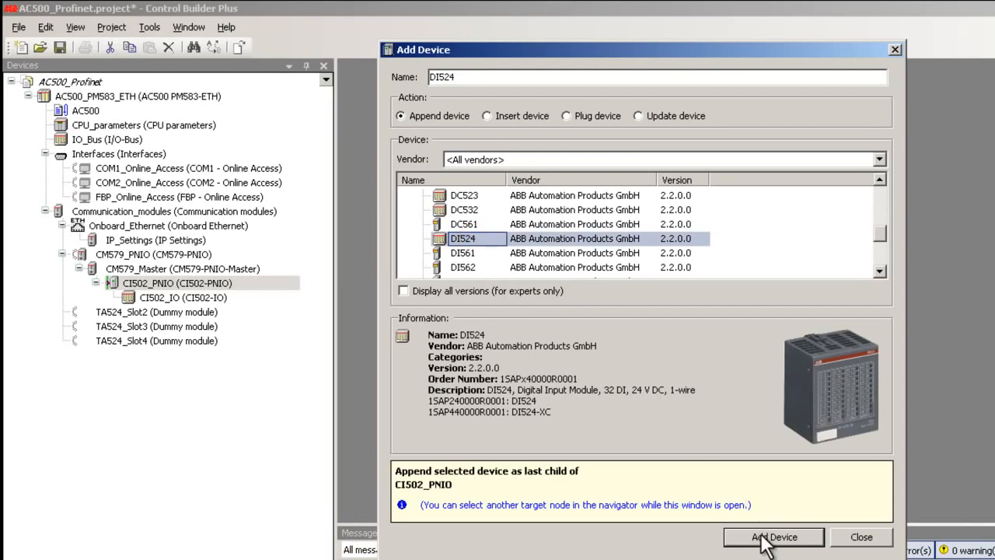
left_click(773, 537)
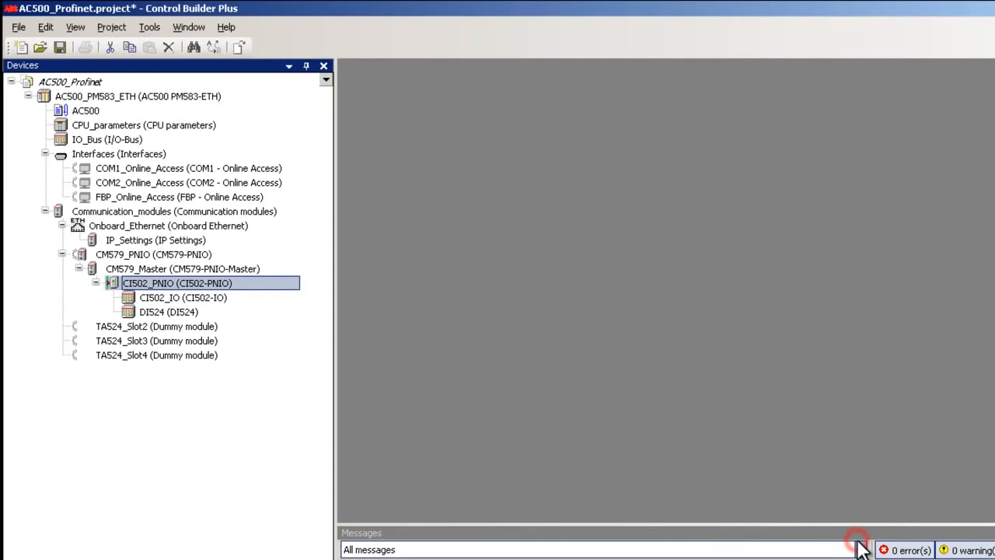
mouse_move(167, 257)
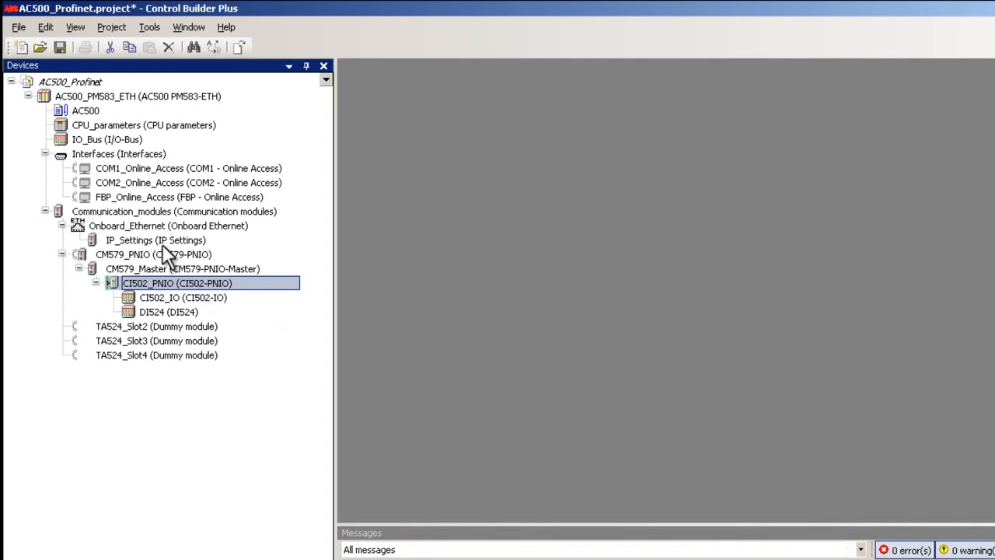
mouse_move(167, 260)
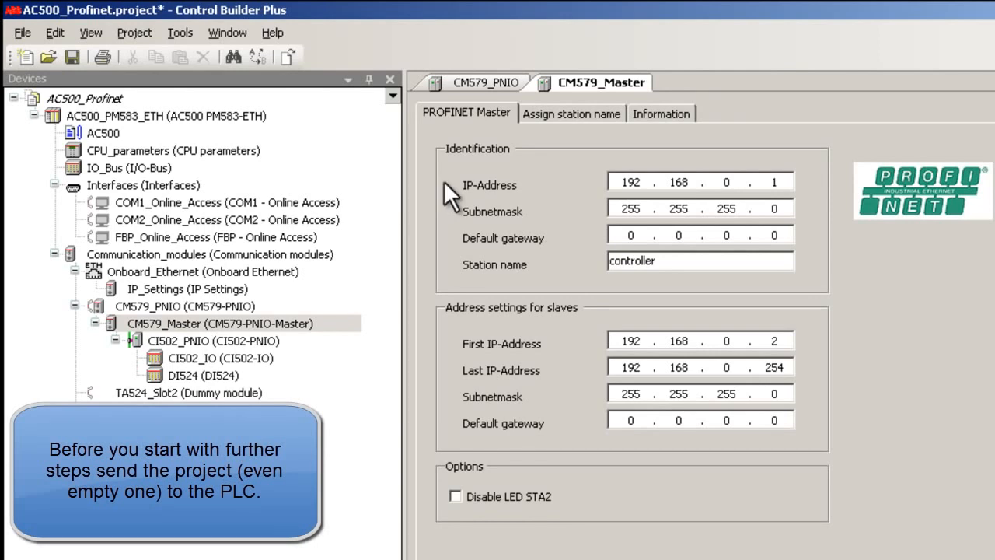
mouse_move(455, 194)
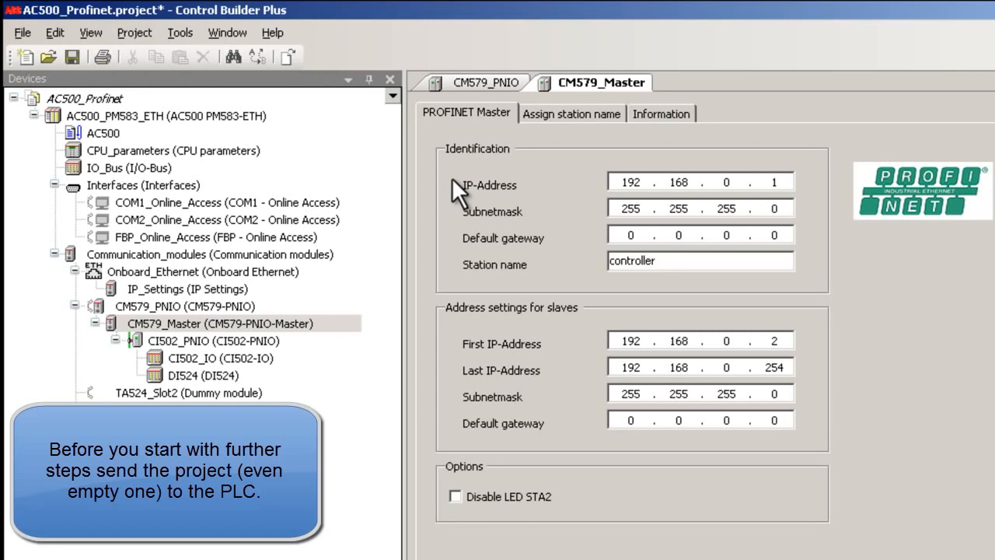
mouse_move(463, 191)
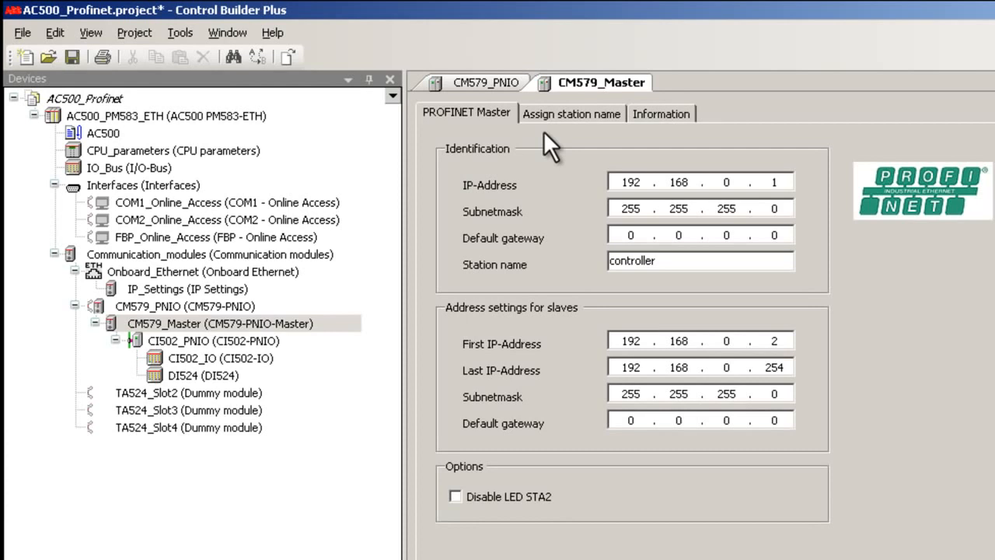
Log in to the PLC over the AC500 TCP/IP communication channel
left_click(571, 114)
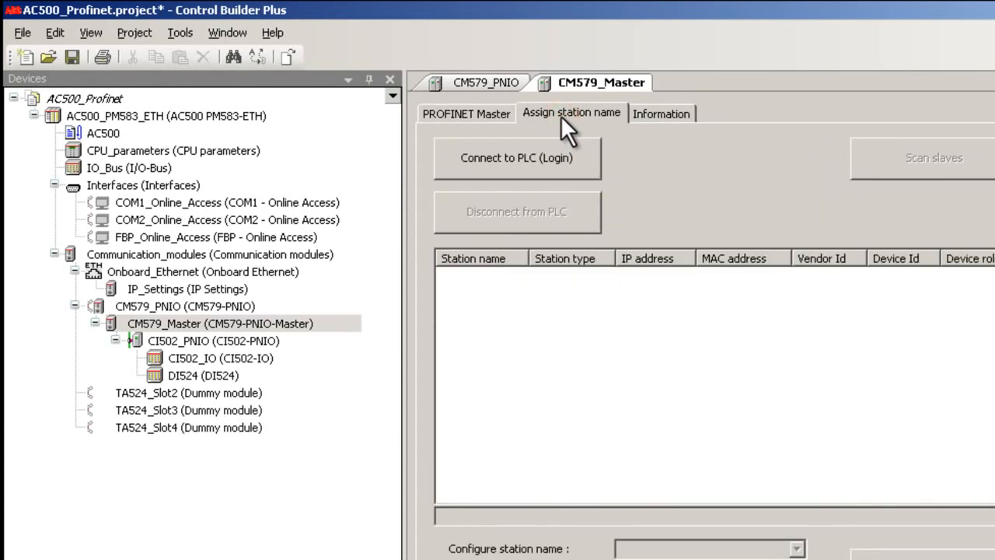
left_click(516, 158)
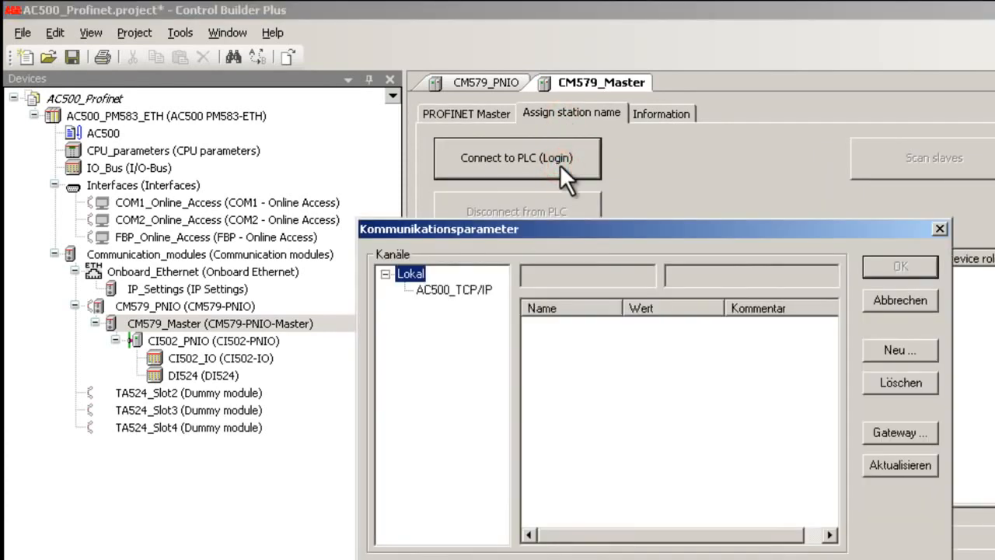
left_click(453, 289)
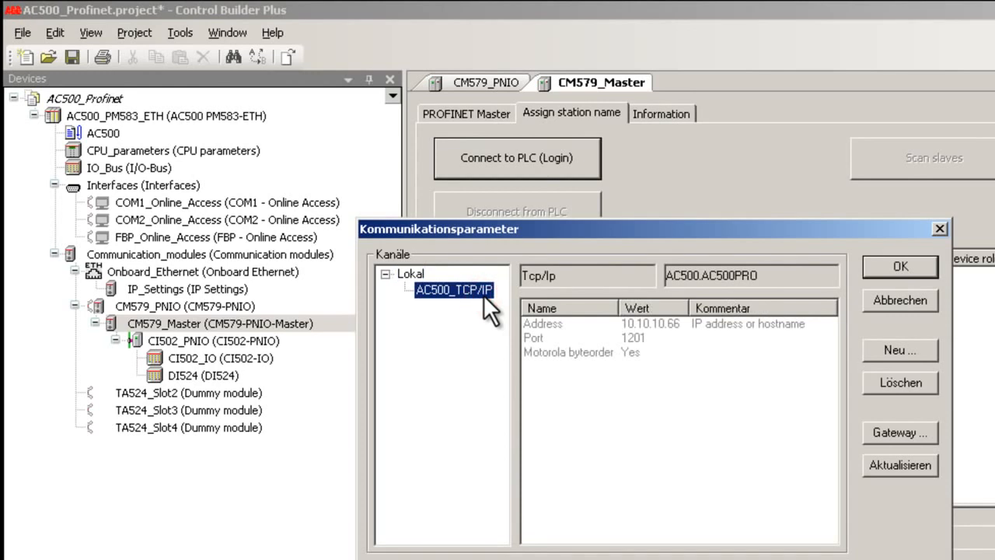
mouse_move(537, 303)
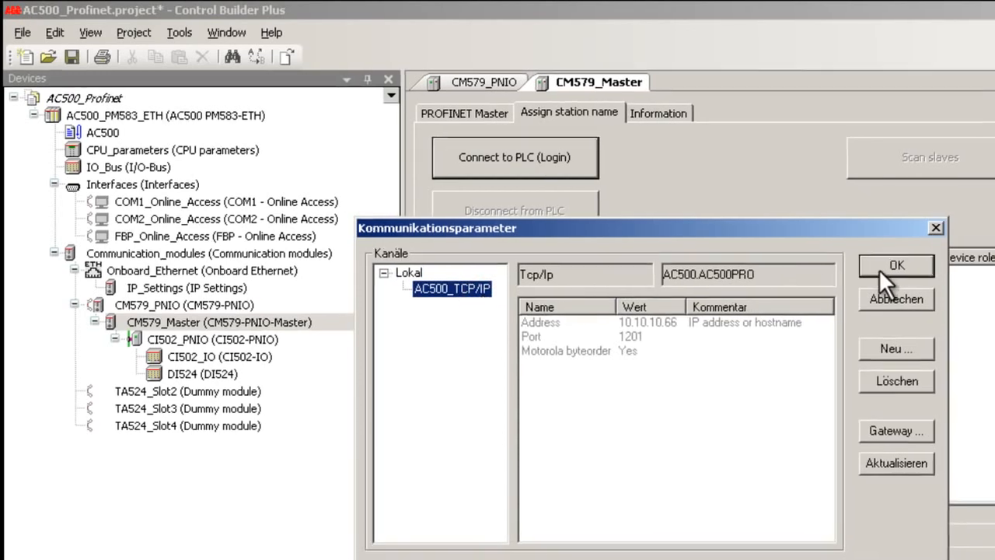
left_click(896, 265)
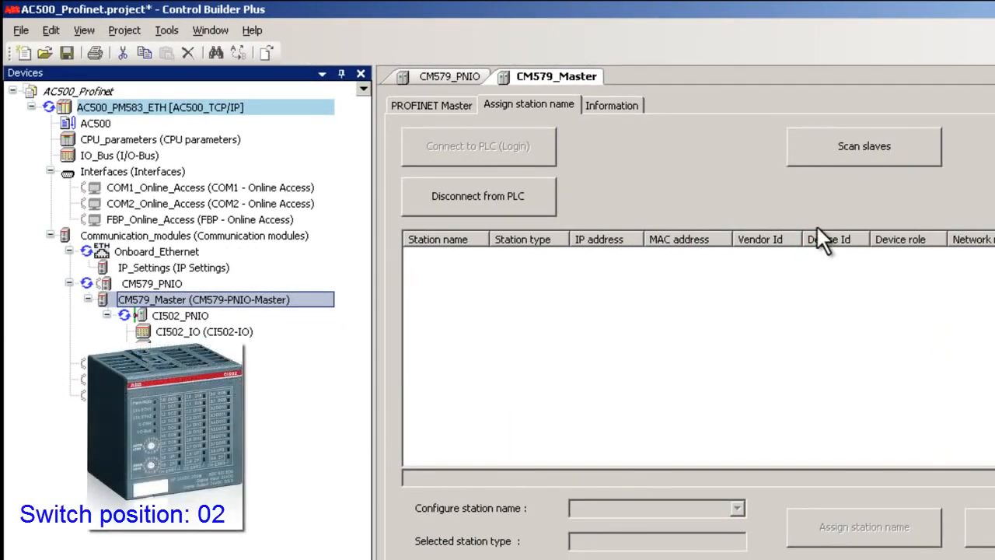
Scan the Profinet bus and select the found slave ci502-pn-02 at 192.168.0.2
left_click(863, 146)
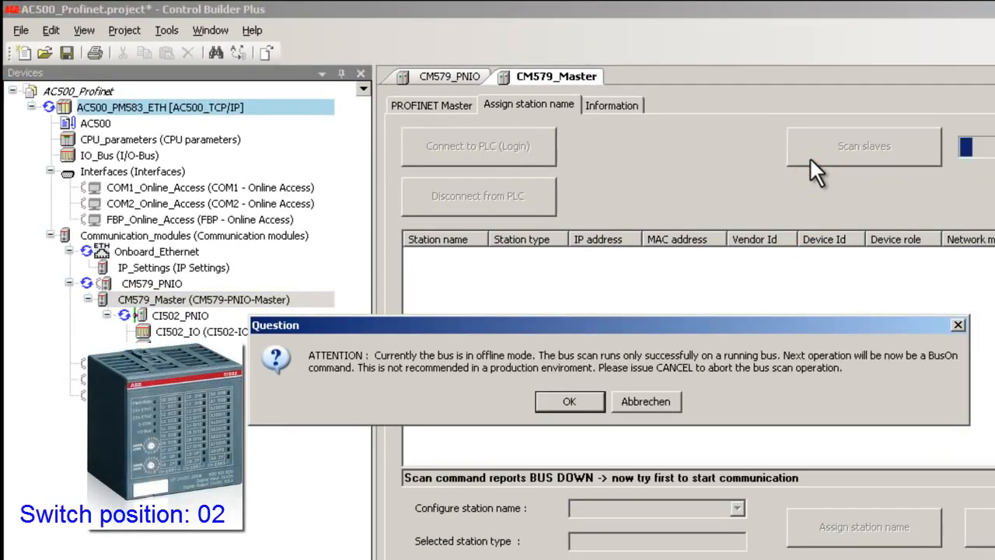
mouse_move(750, 237)
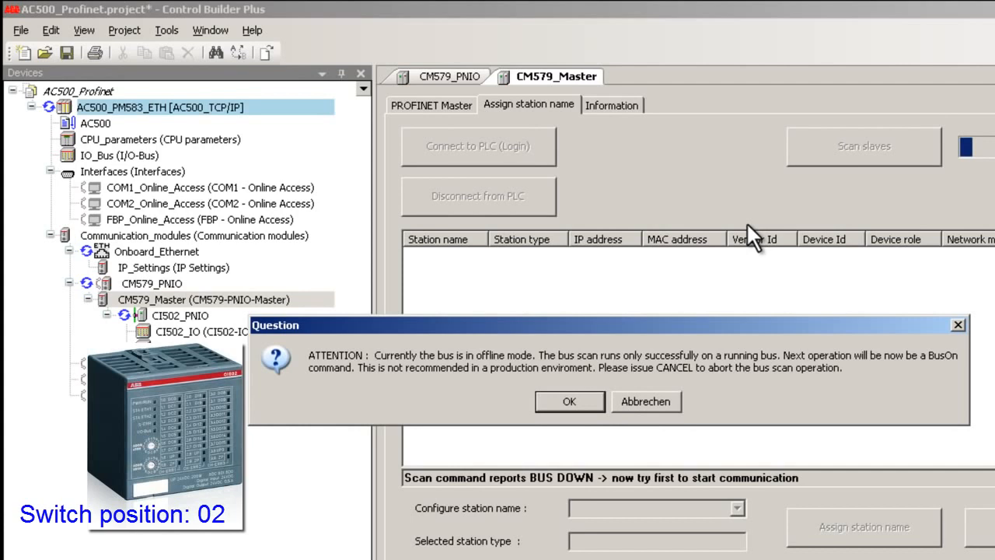
left_click(568, 401)
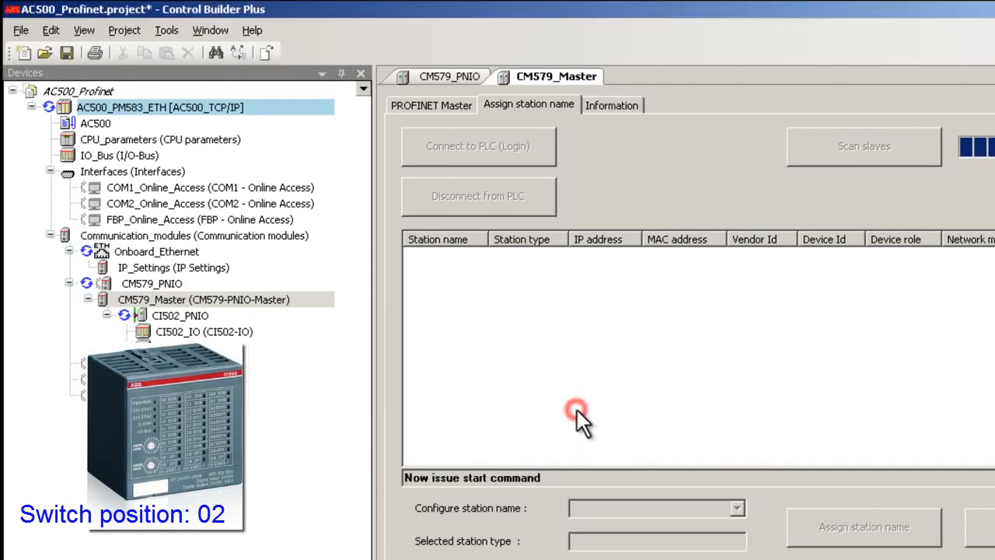
left_click(863, 146)
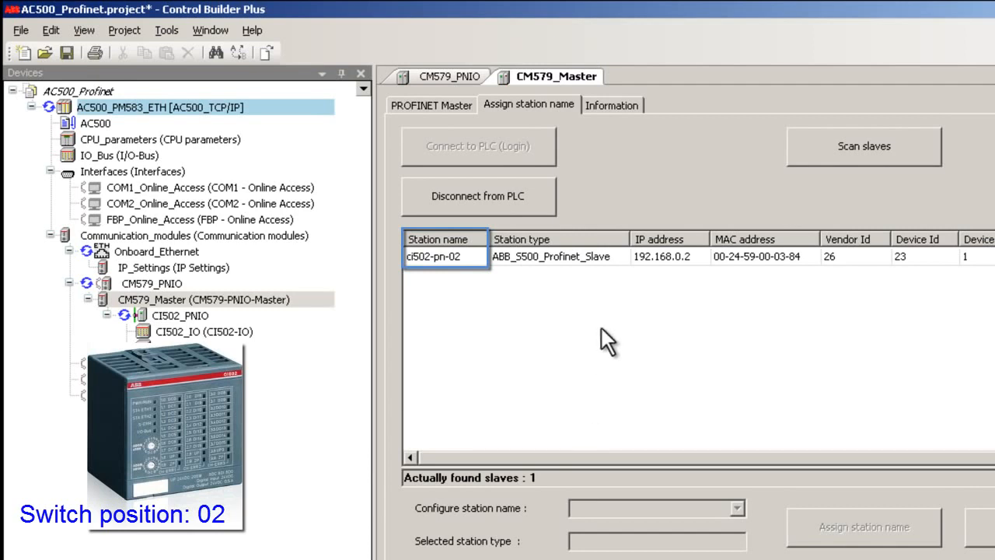
left_click(552, 255)
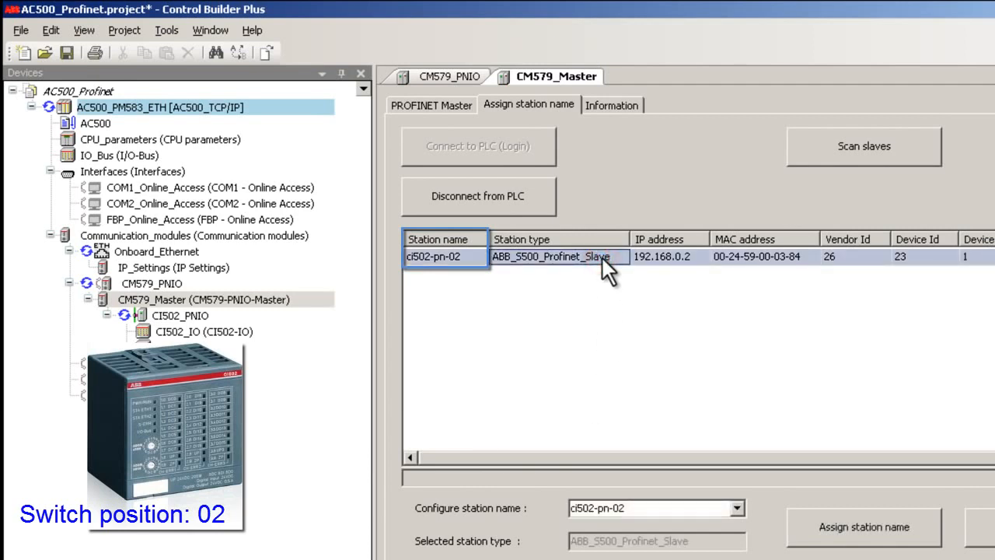
left_click(969, 8)
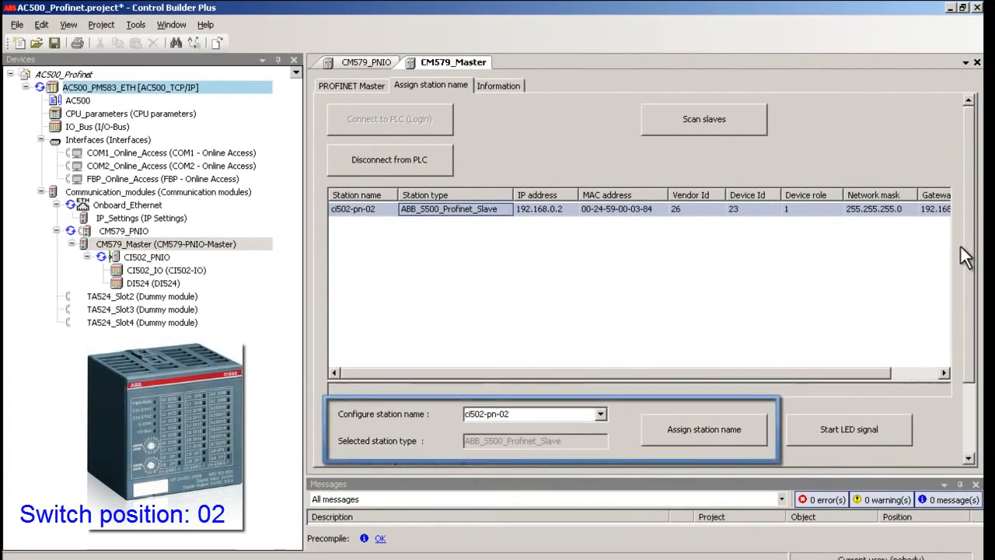
scroll("down", 3)
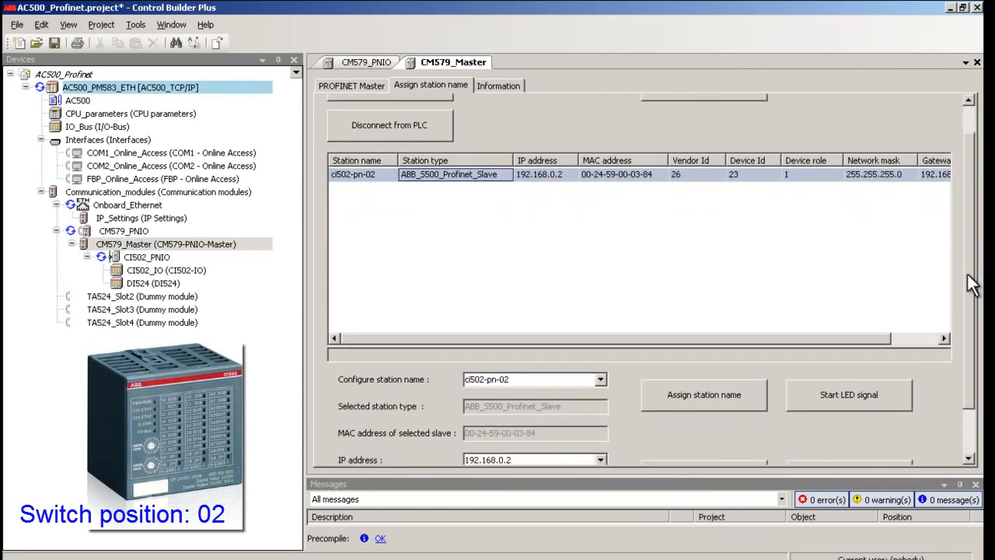
scroll("down", 3)
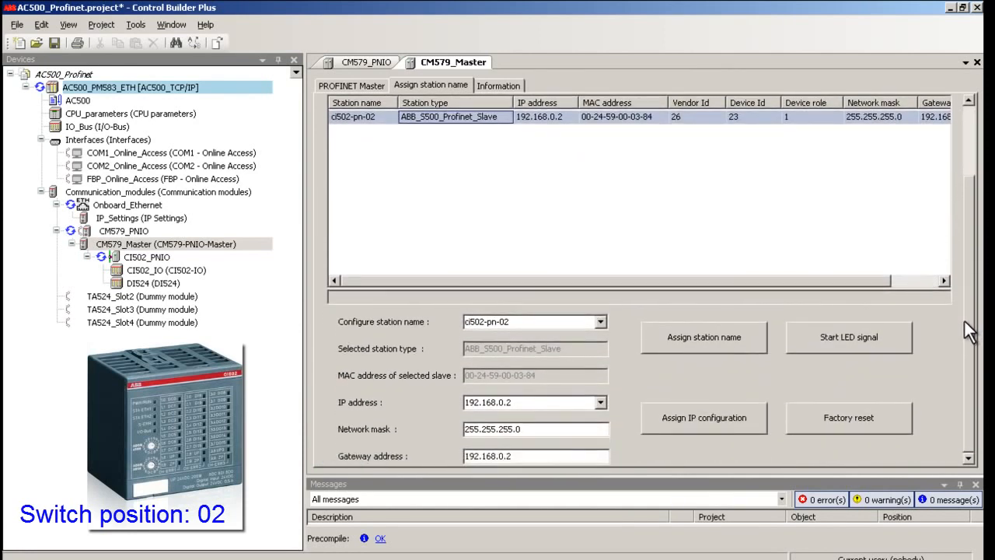
mouse_move(249, 324)
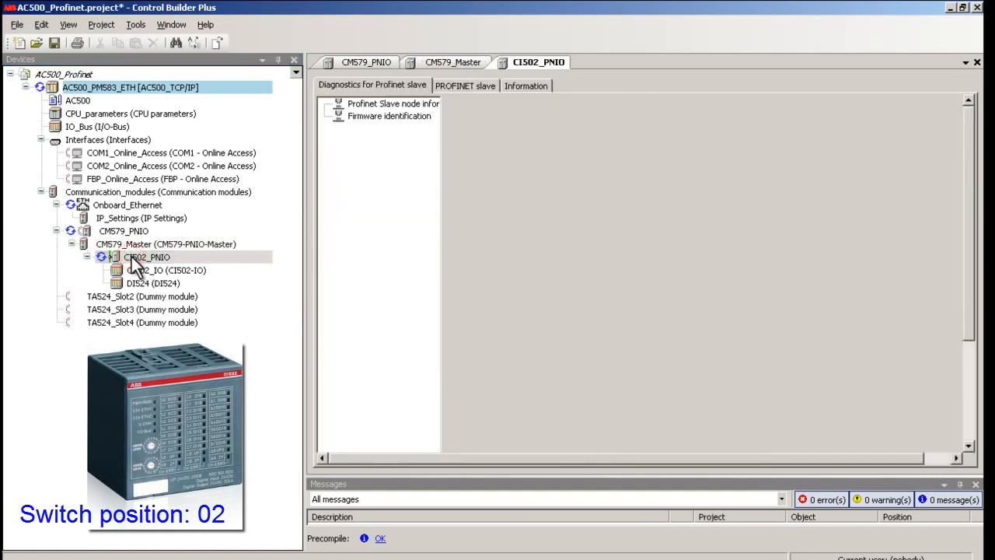
Change the CI502_PNIO station name from ci502-pn-00 to ci502-pn-02 on the PROFINET tab
left_click(465, 86)
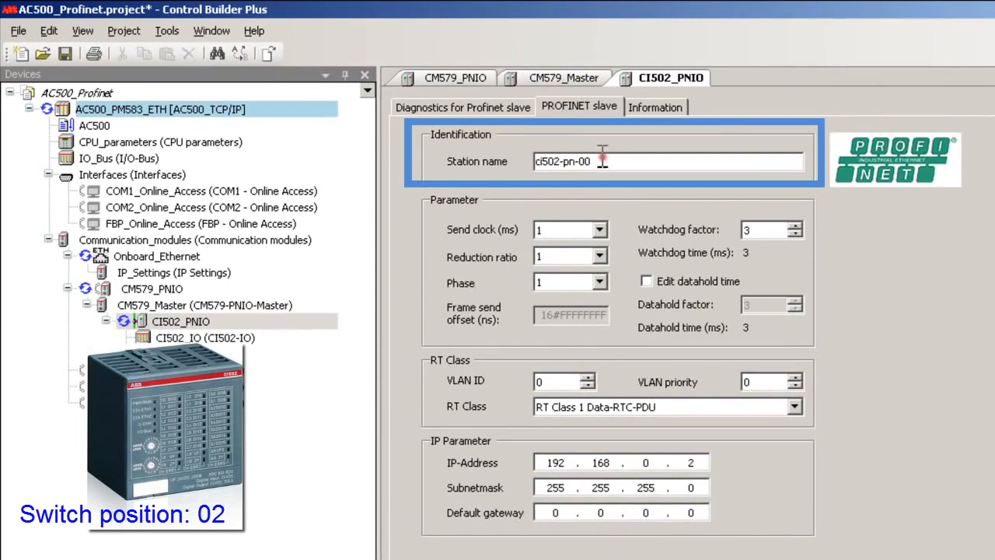
key("Backspace")
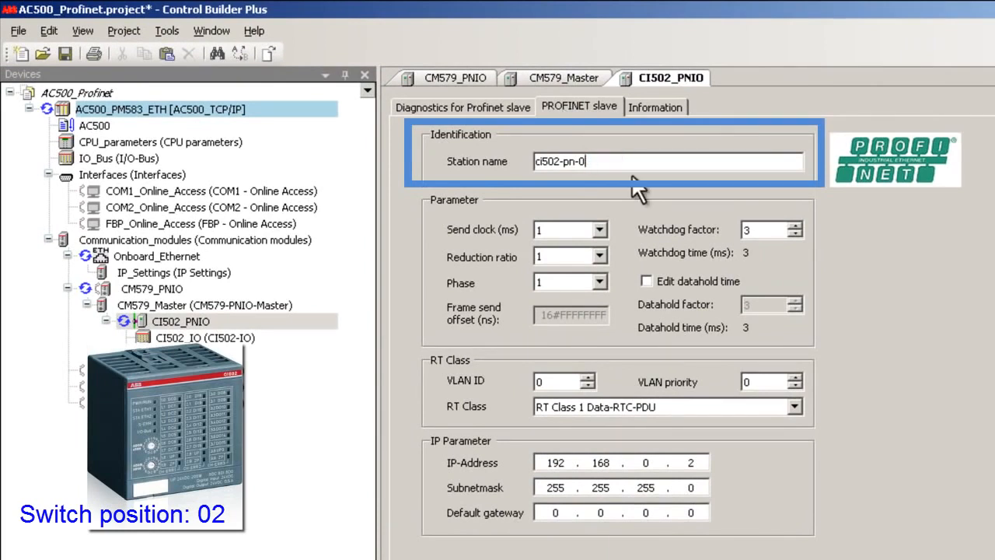
type("2")
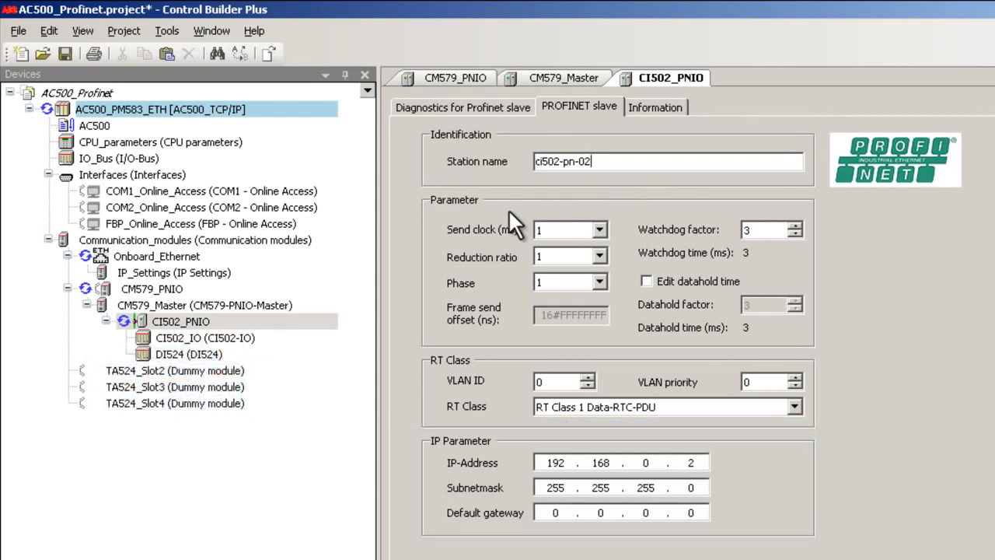
mouse_move(206, 346)
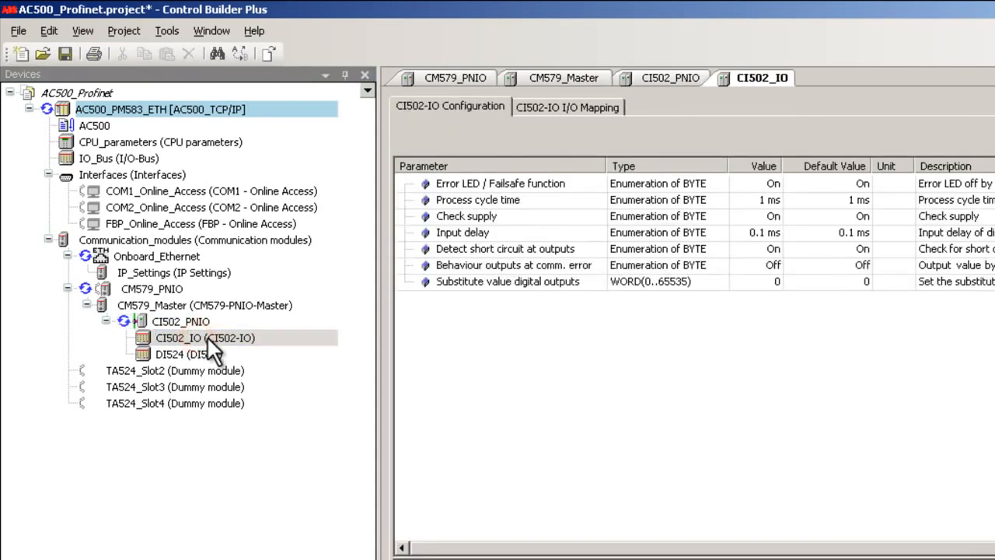
In CI502_IO I/O Mapping, expand Output 1 and name Bit 0 CI502_O1
left_click(568, 107)
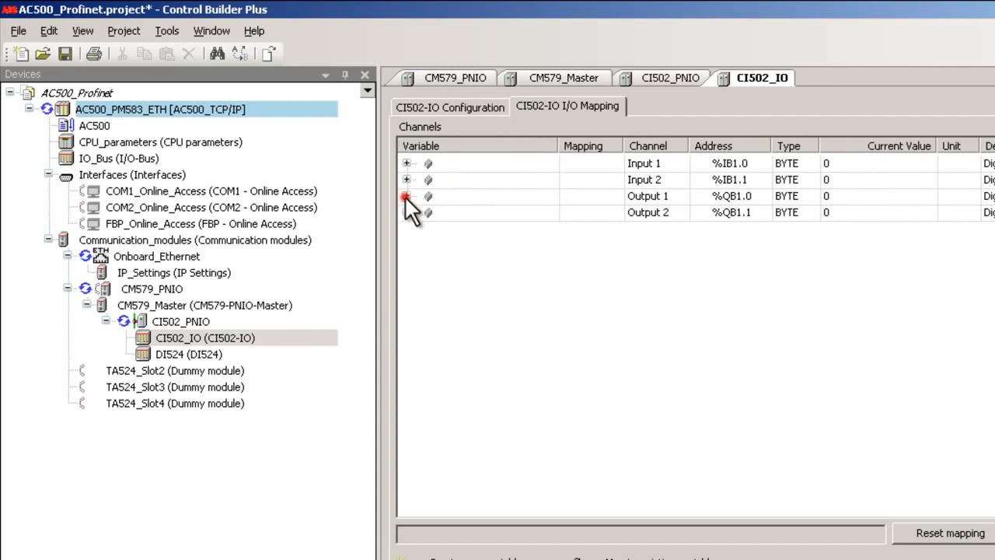
left_click(405, 196)
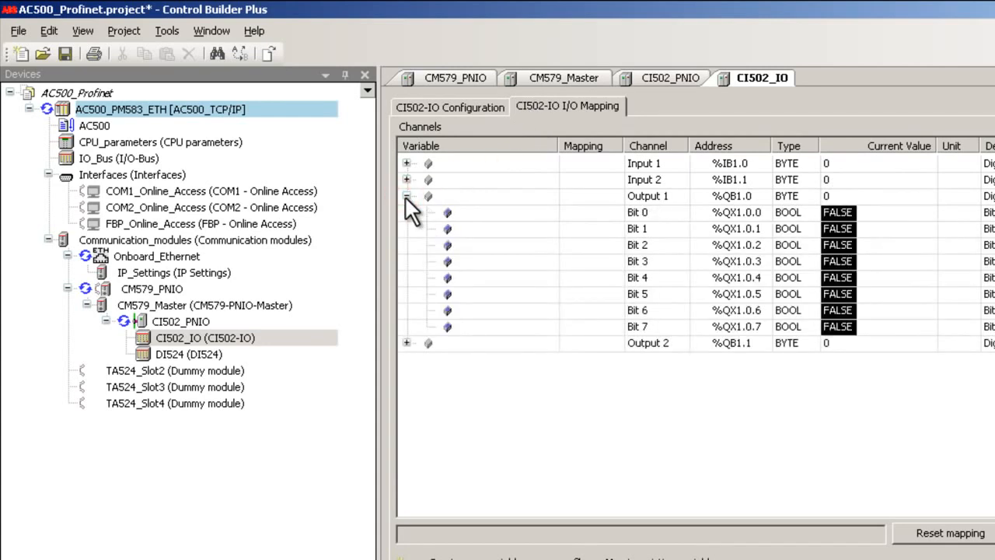
left_click(475, 211)
type("CI502_O1")
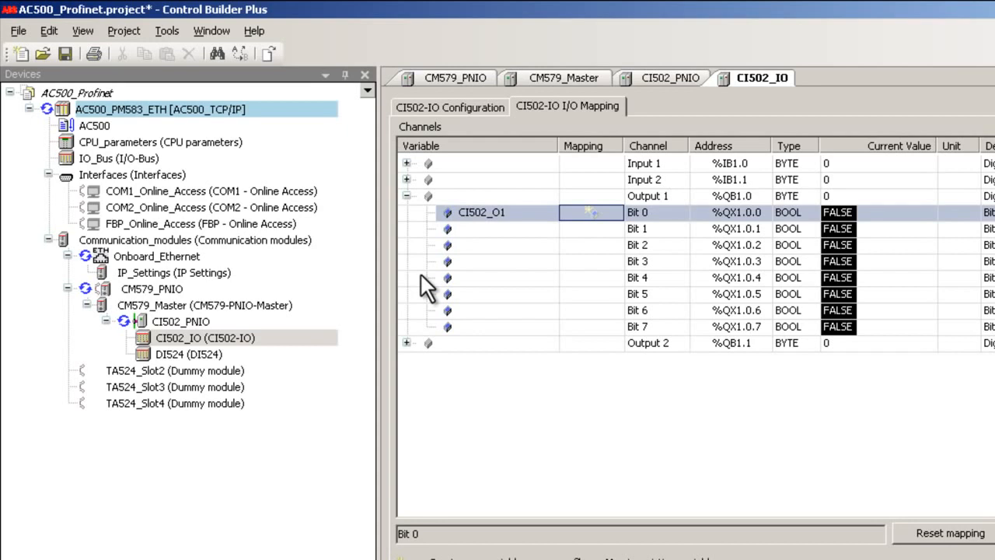
mouse_move(198, 360)
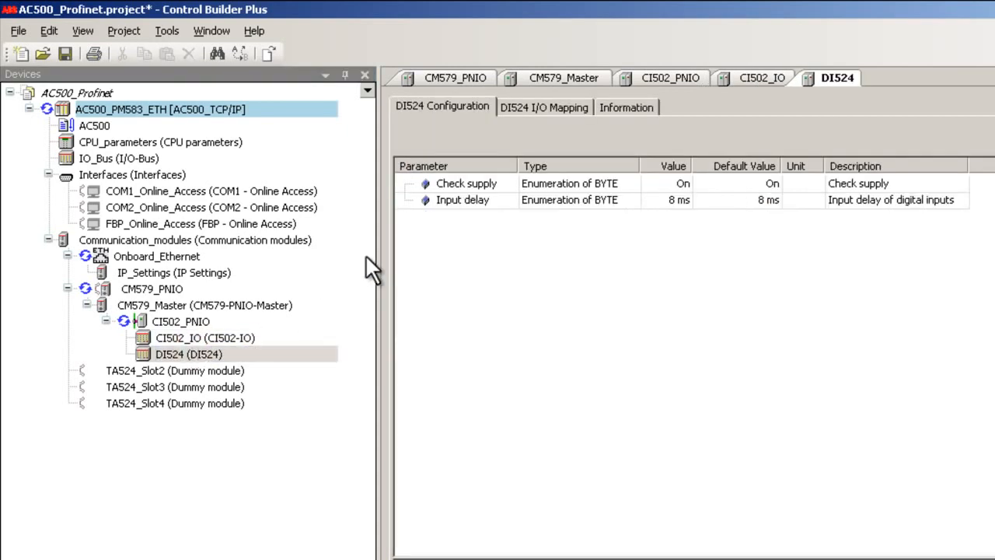
Name DI524 Input 0 DI524_I1 in I/O Mapping, then log out from the PLC
left_click(543, 106)
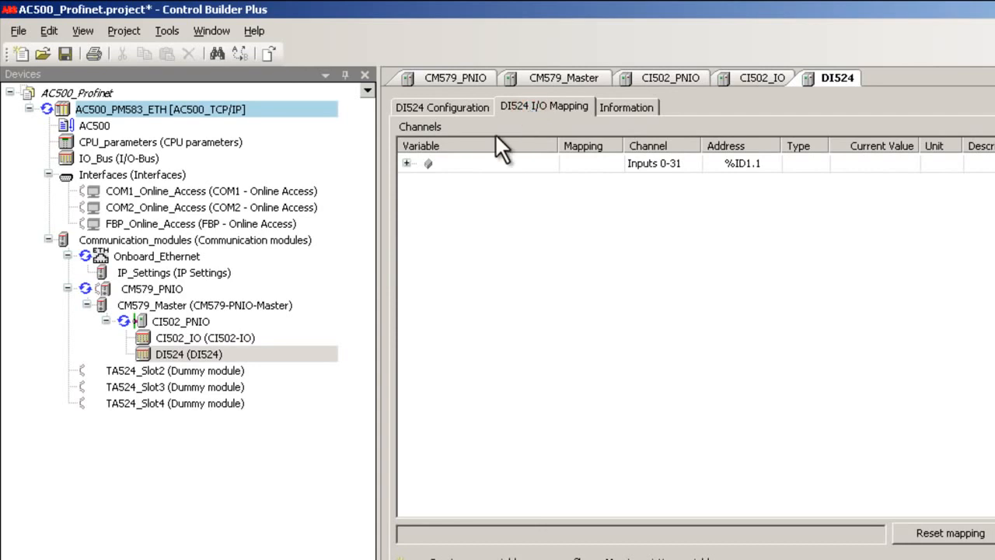
left_click(406, 162)
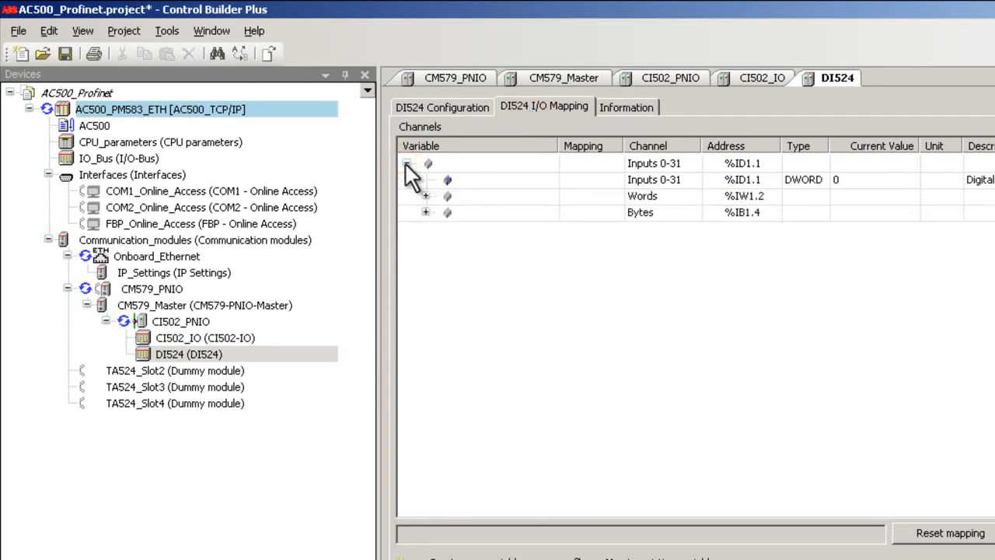
left_click(425, 212)
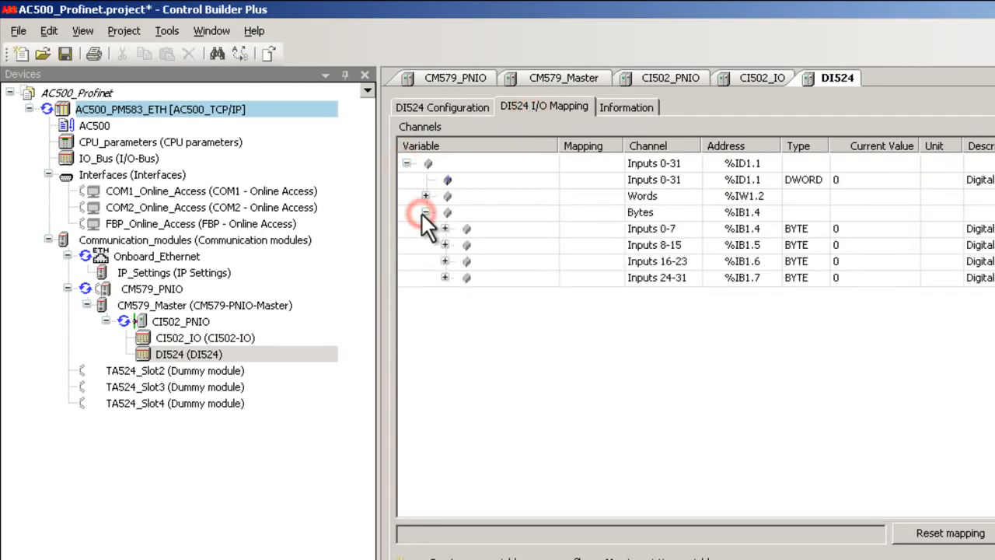
left_click(444, 228)
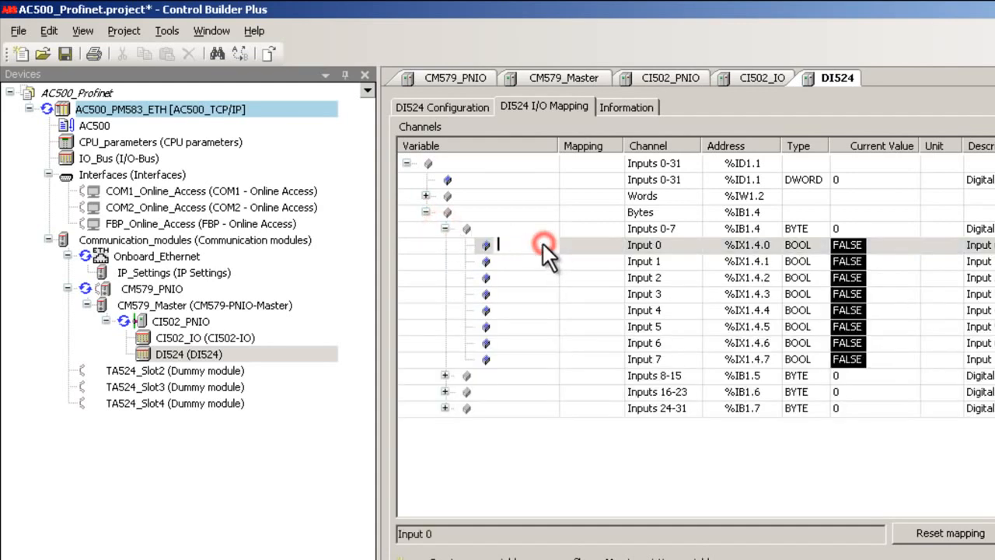
type("DI524_I1")
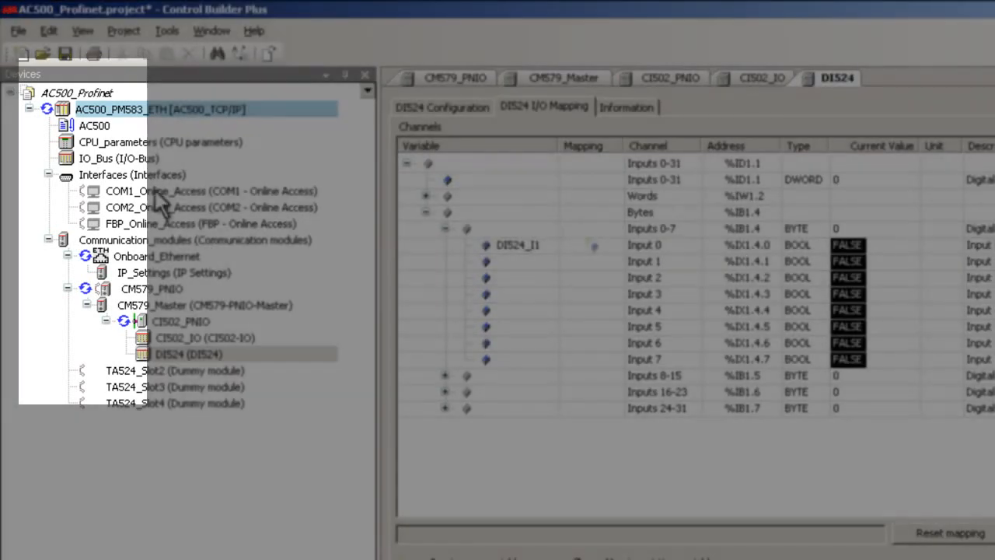
right_click(160, 108)
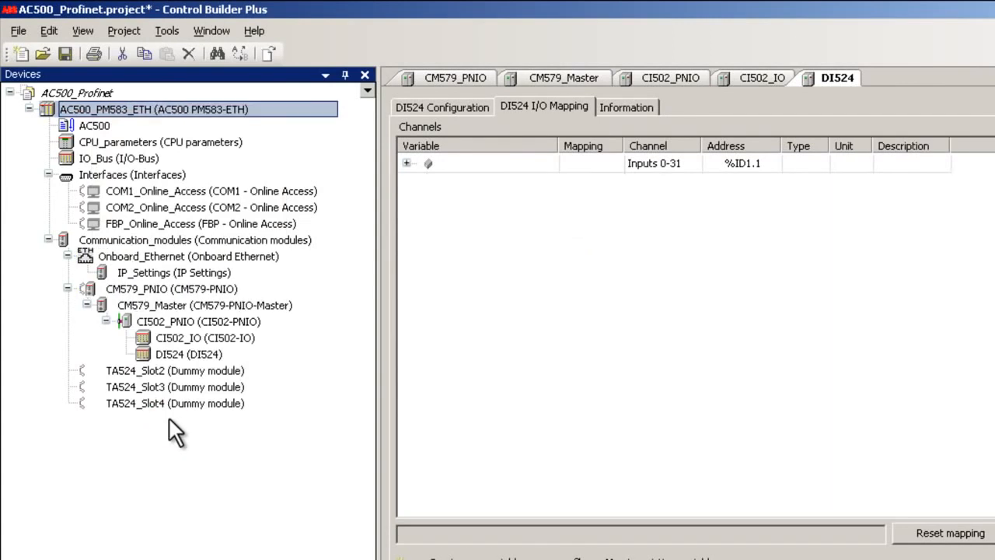
mouse_move(116, 151)
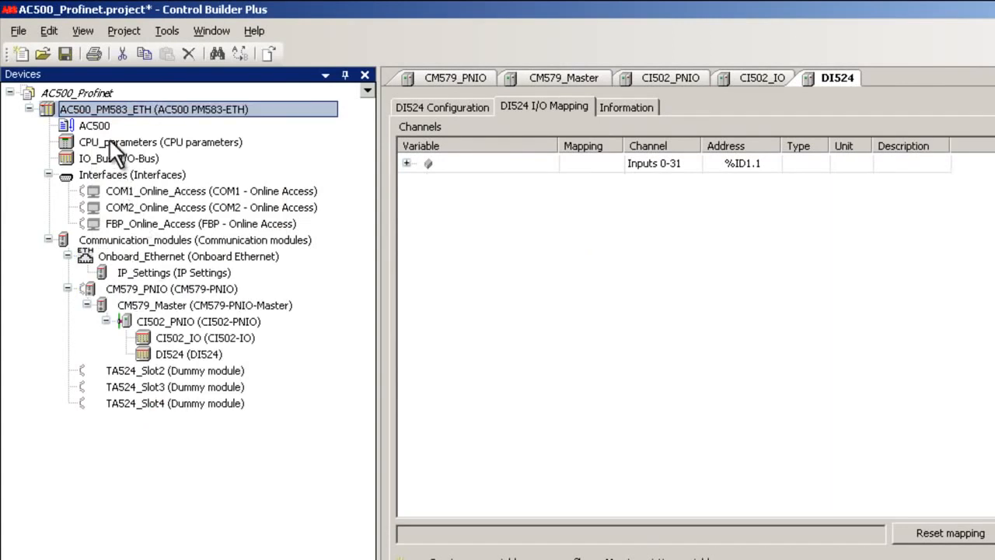
Open the AC500 program in CoDeSys with updated configuration data, accepting the download warning
left_click(93, 125)
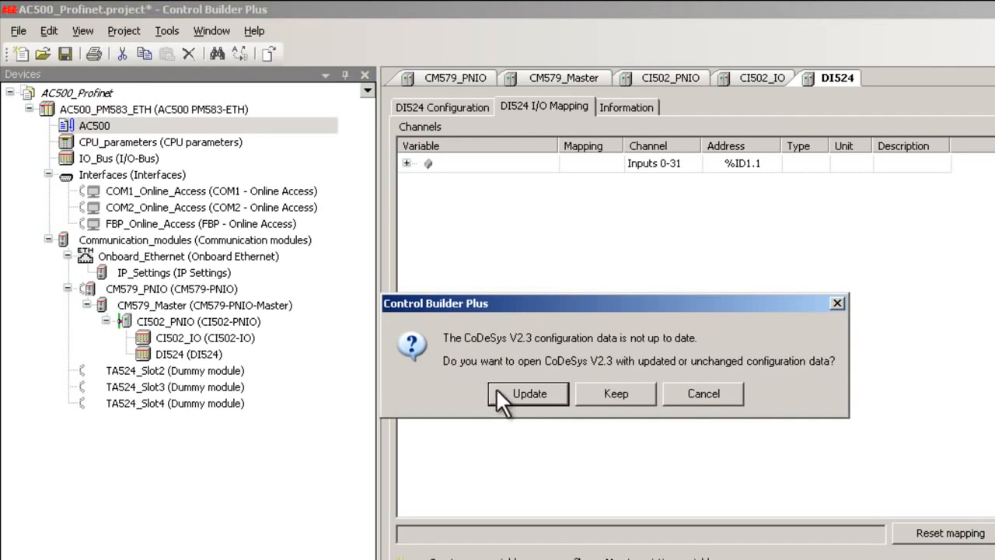
left_click(528, 394)
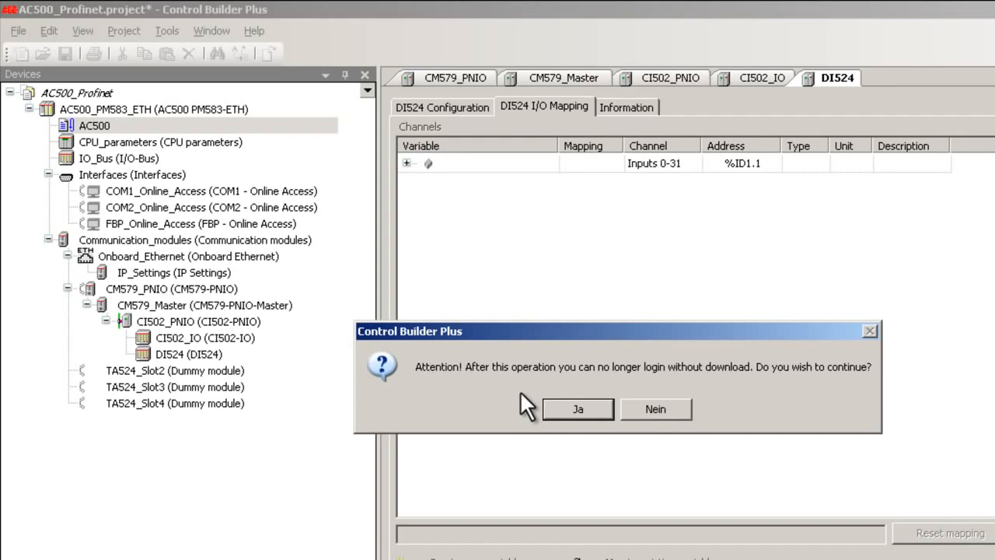
left_click(578, 409)
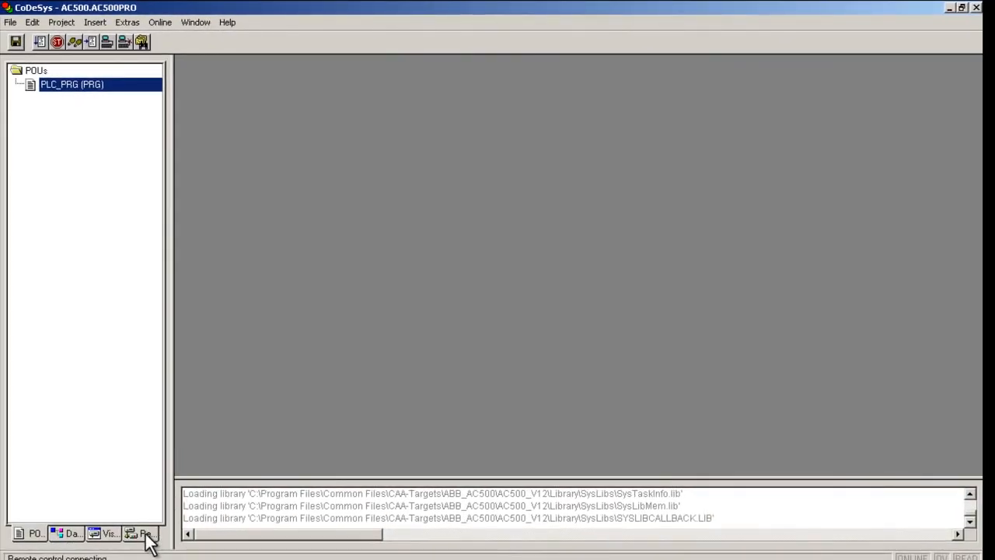
Open the CI502_IO_Module_Mapping and DI524_Module_Mapping lists under Resources > Global Variables
left_click(145, 533)
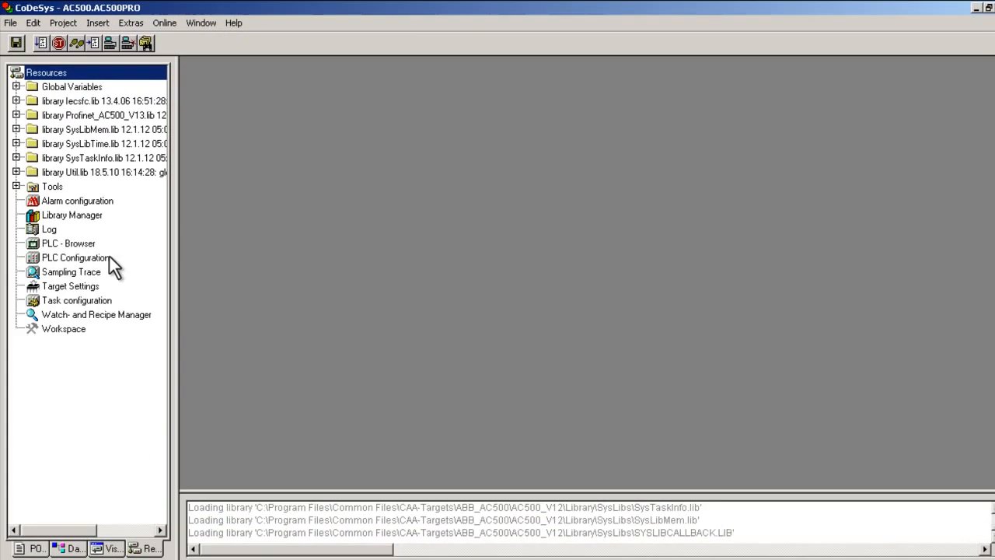
left_click(17, 87)
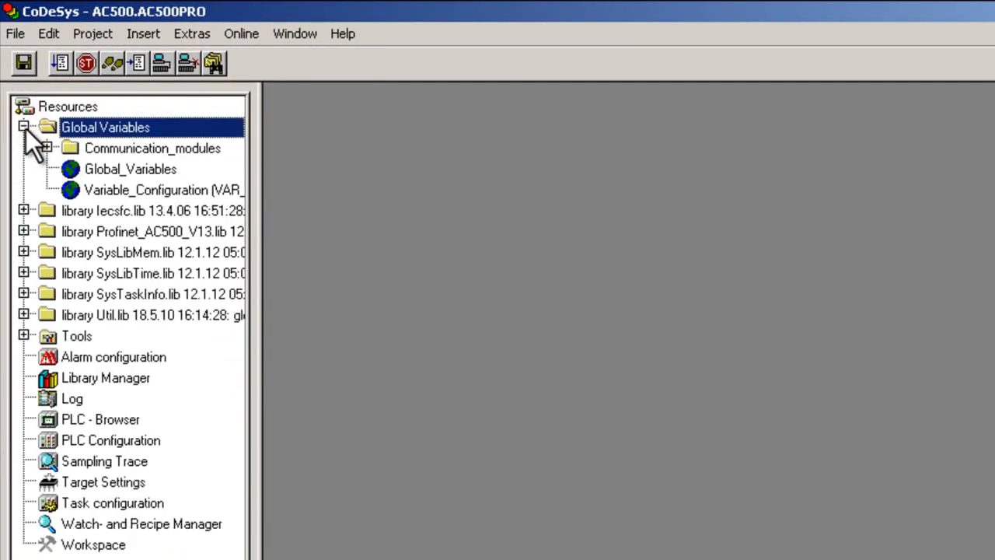
left_click(46, 148)
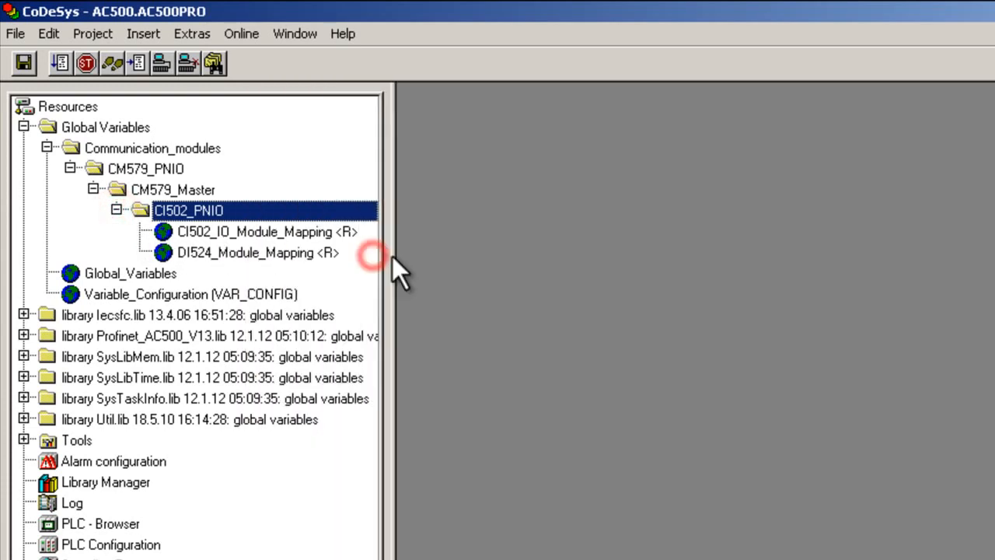
double_click(254, 232)
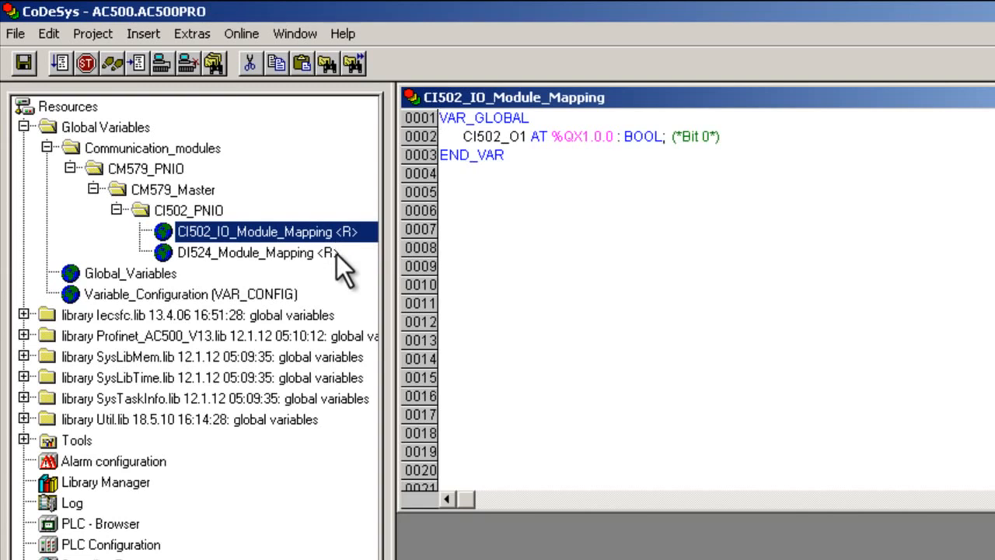
double_click(246, 252)
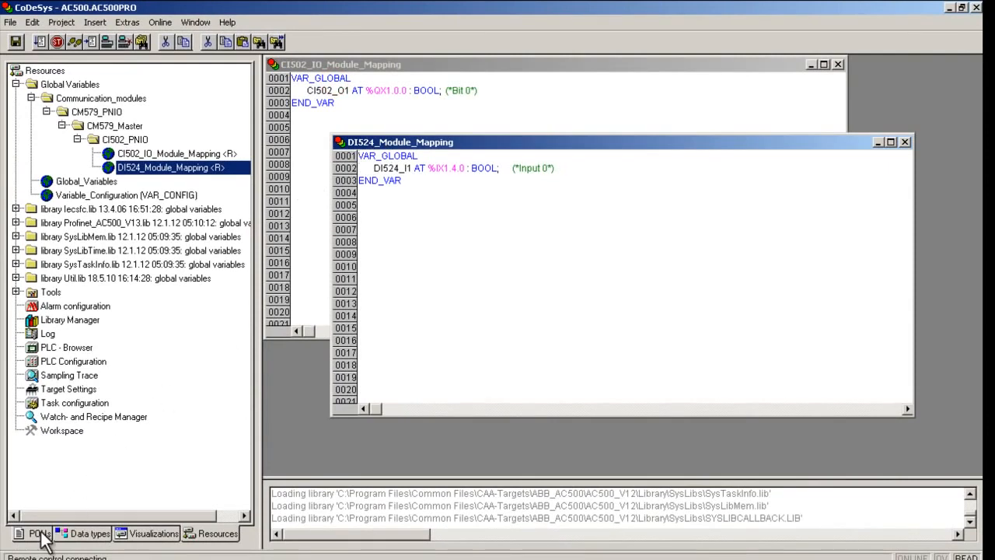
mouse_move(37, 533)
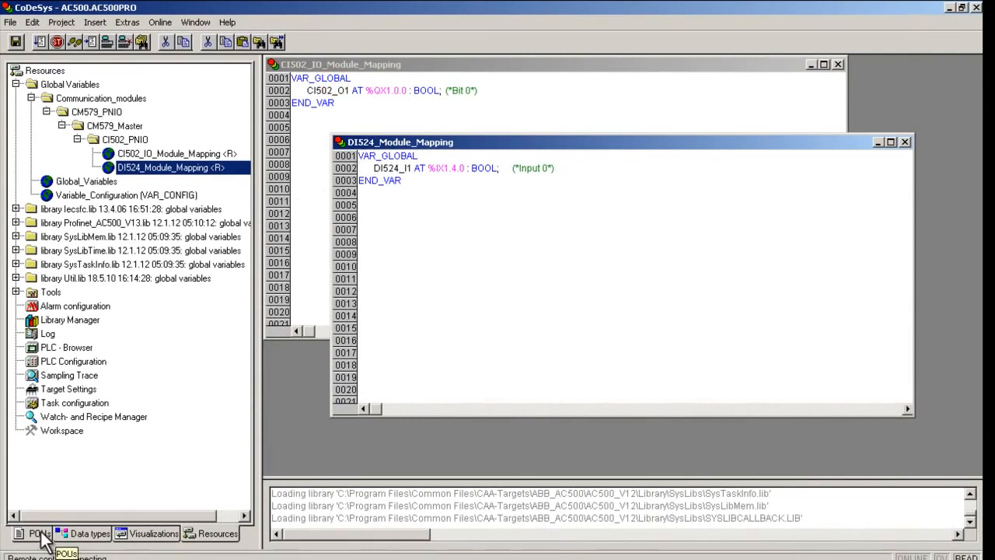
Write CI502_O1:=DI524_I1; in PLC_PRG, log in with download, and run the program
left_click(35, 533)
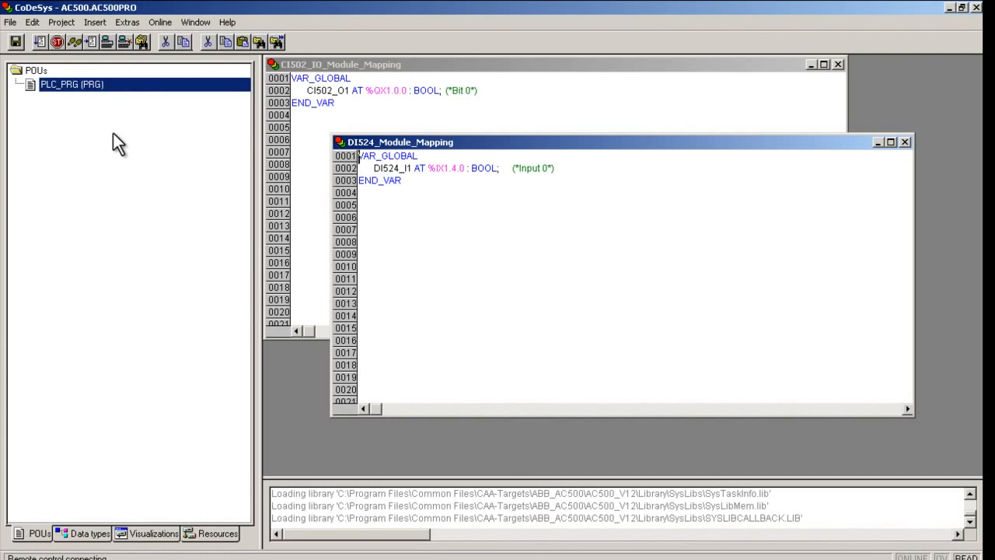
double_click(72, 83)
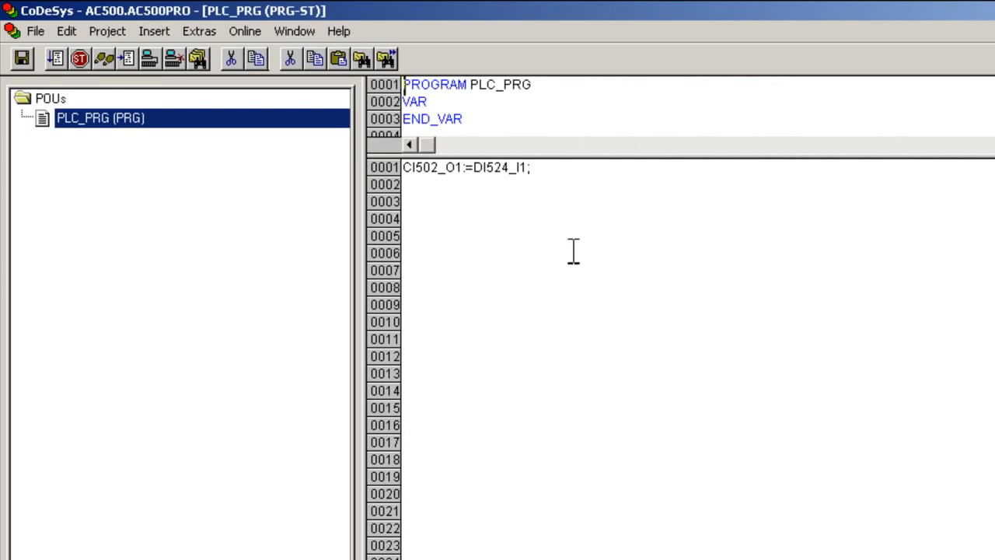
left_click(244, 31)
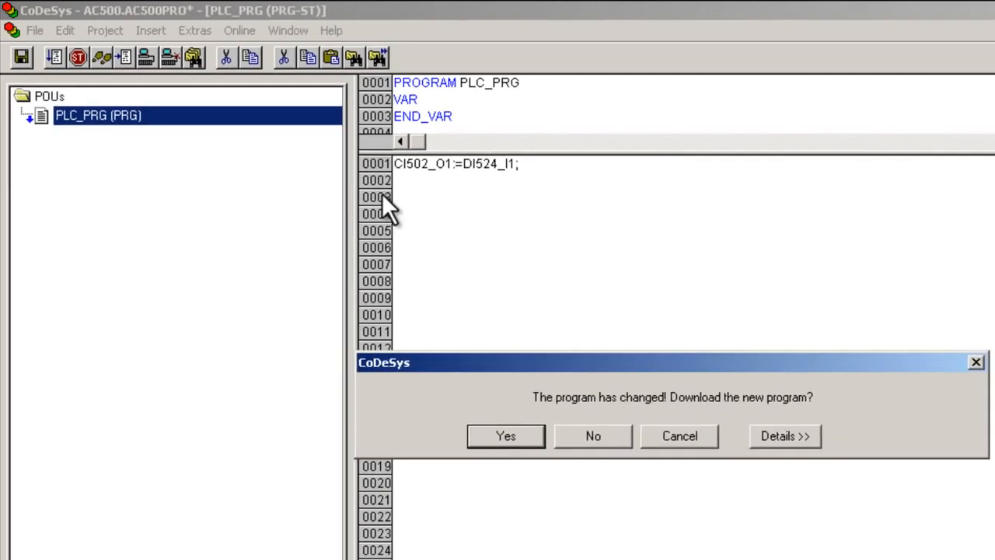
left_click(505, 435)
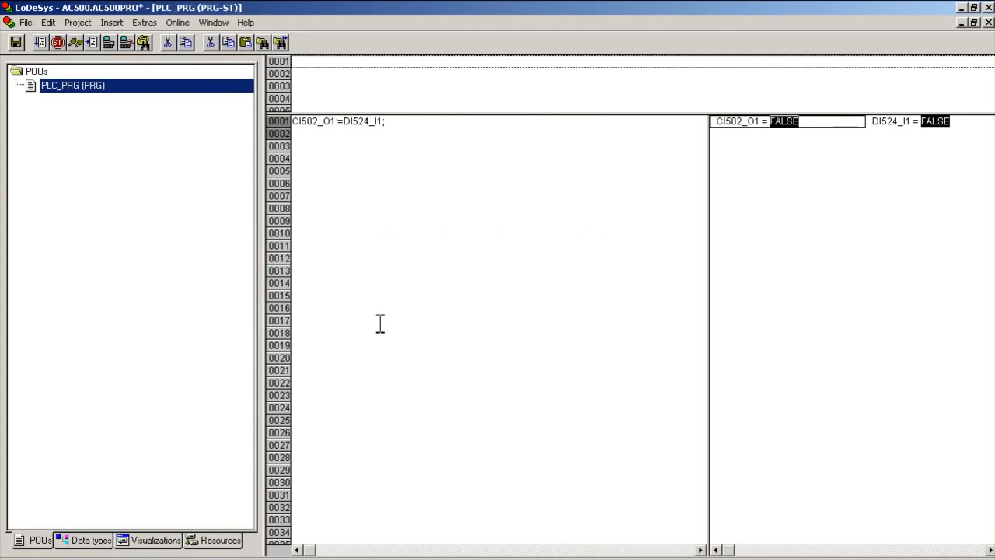
left_click(177, 22)
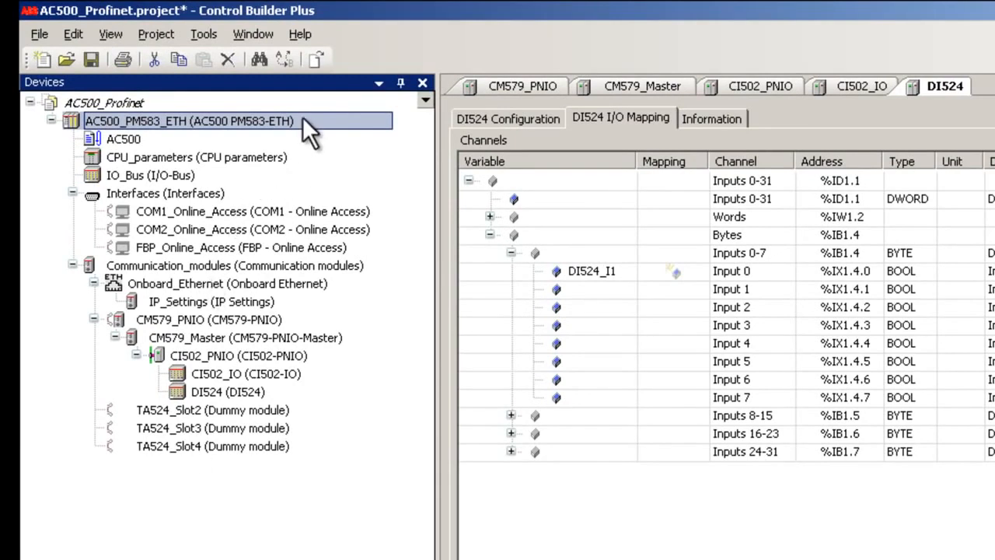
Log in to AC500_PM583_ETH and view CM579_PNIO diagnostics listing ci502-pn-02 as active
right_click(188, 121)
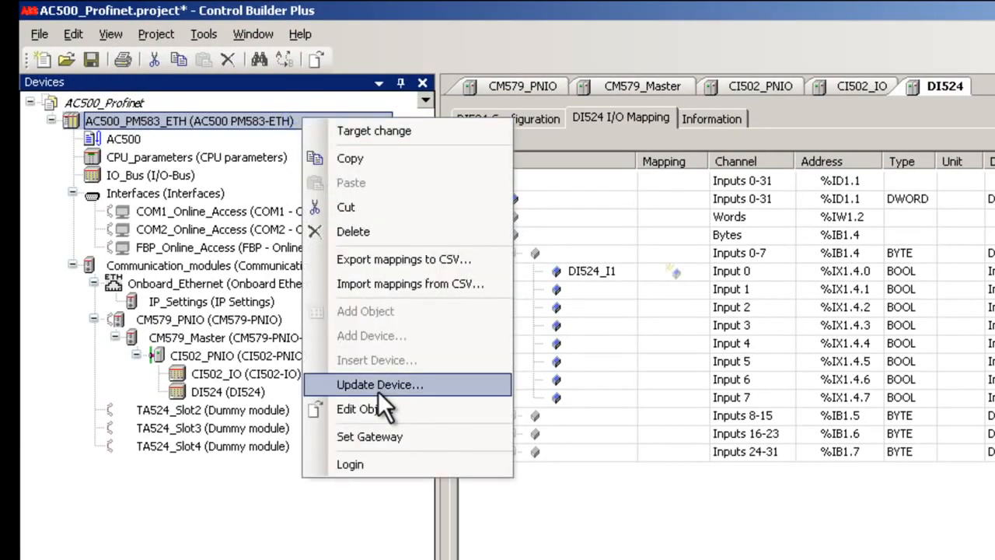
left_click(380, 384)
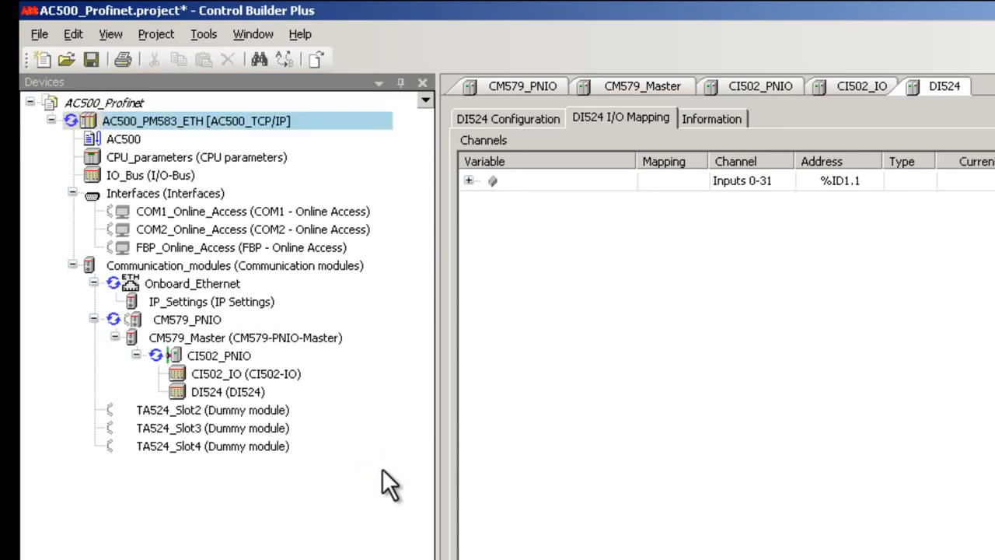
mouse_move(513, 132)
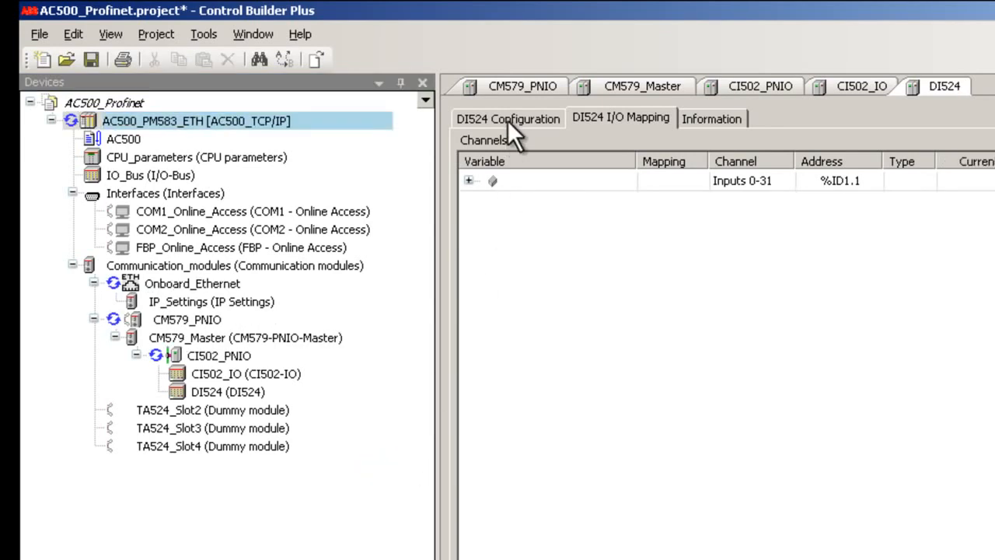
left_click(522, 86)
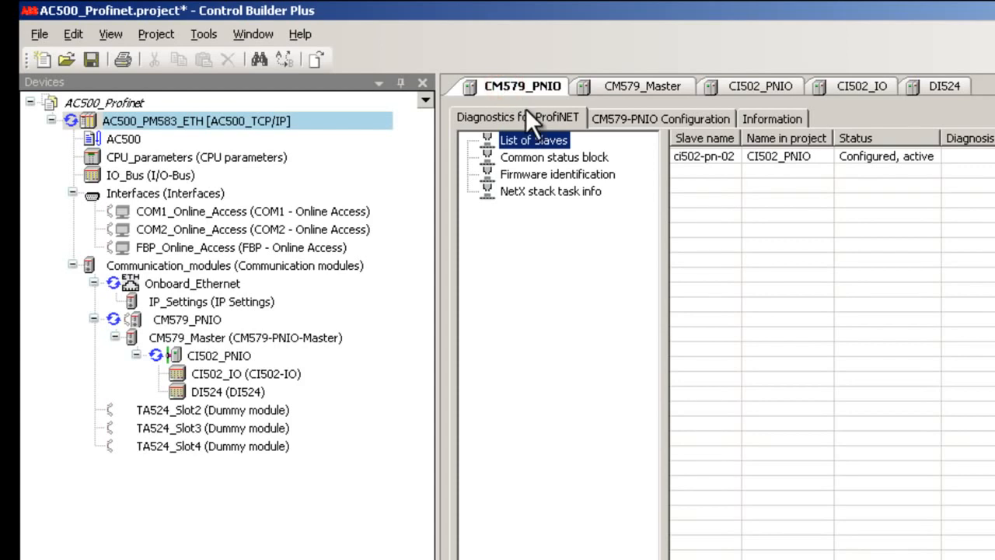
mouse_move(634, 182)
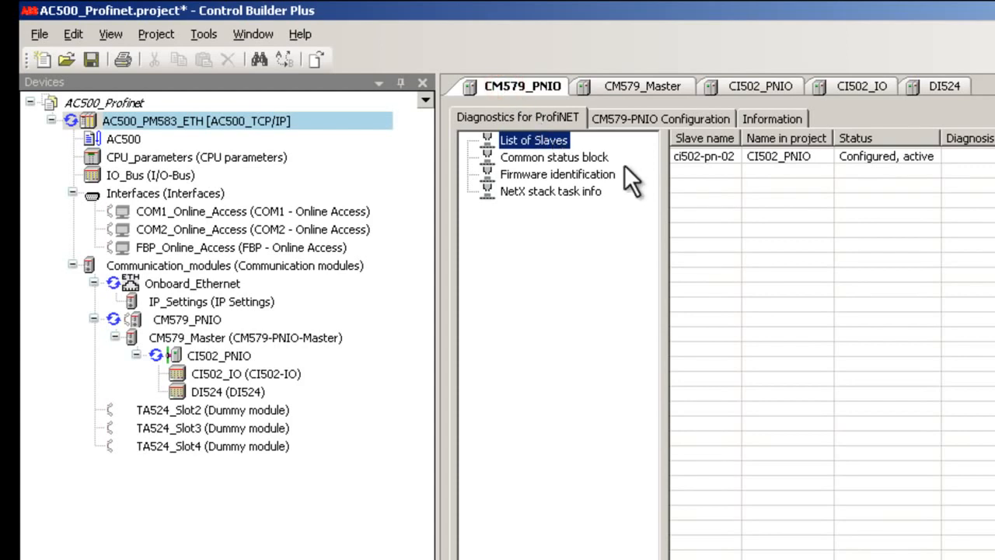
mouse_move(897, 171)
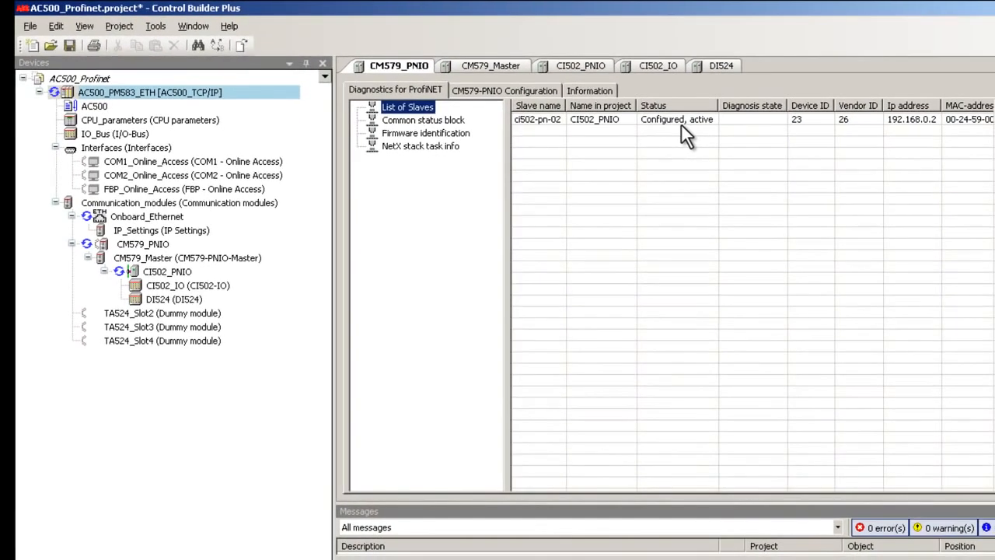
mouse_move(583, 74)
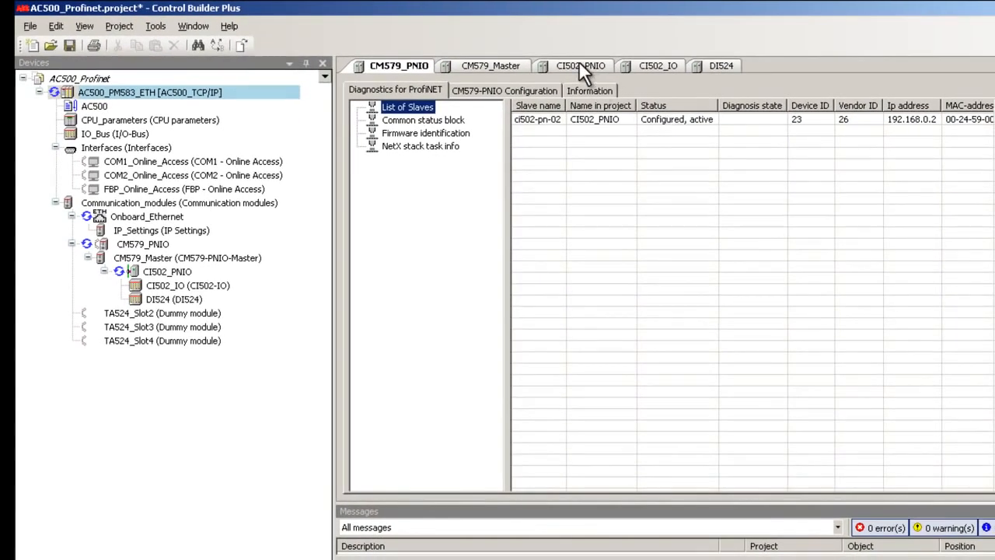
Show the CI502_PNIO slave diagnostics reporting node ci502-pn-02 at 192.168.0.2 active
left_click(580, 66)
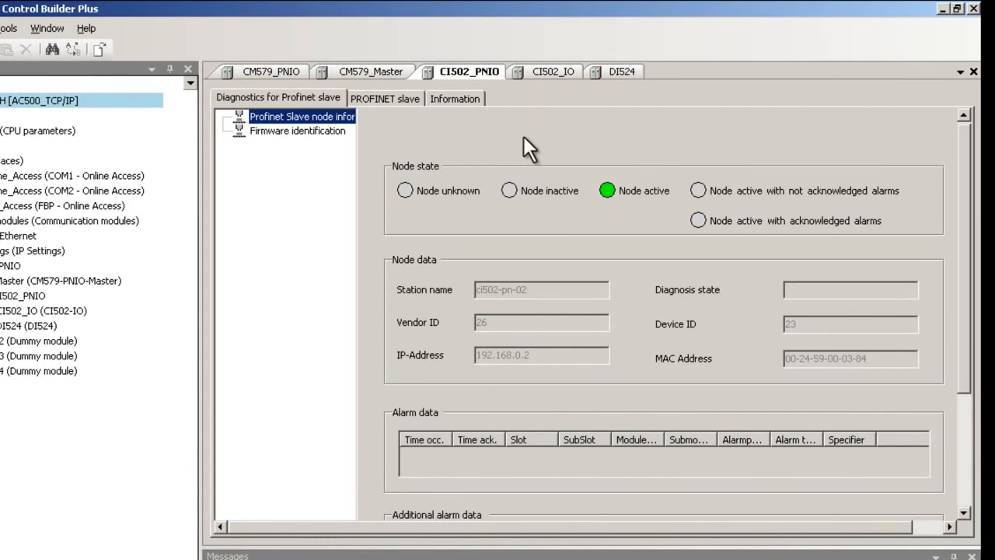
mouse_move(610, 218)
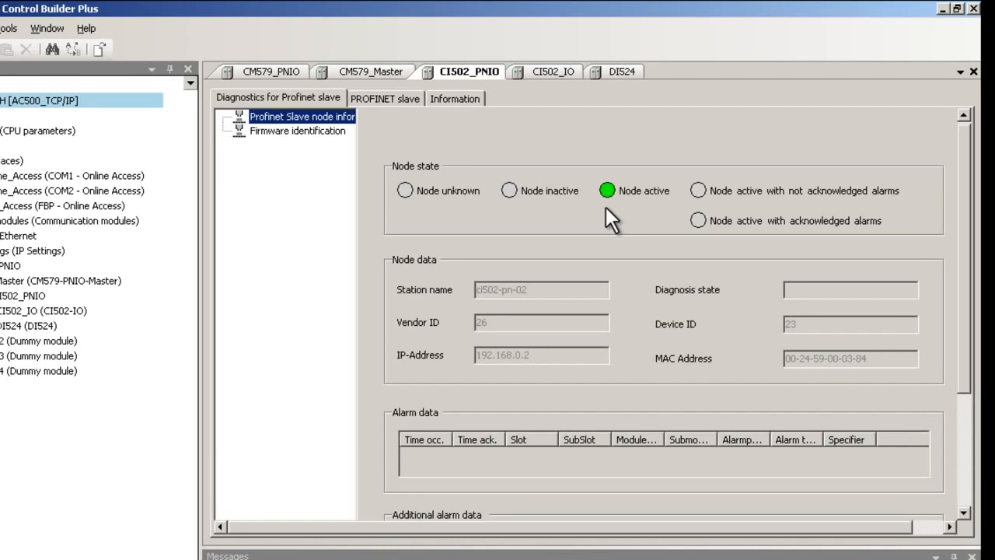
Log out of the AC500_PM583_ETH controller from its device-tree context menu
right_click(138, 86)
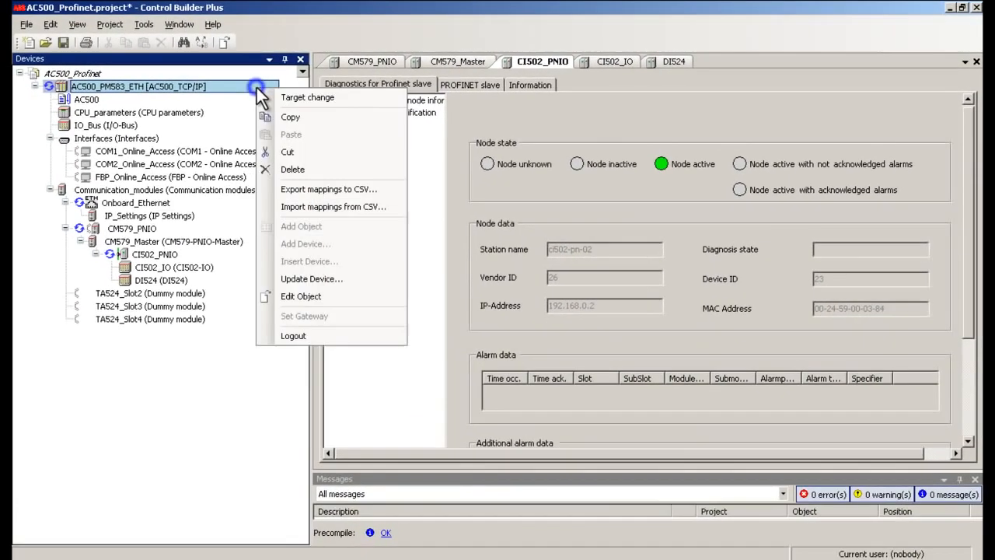
mouse_move(293, 334)
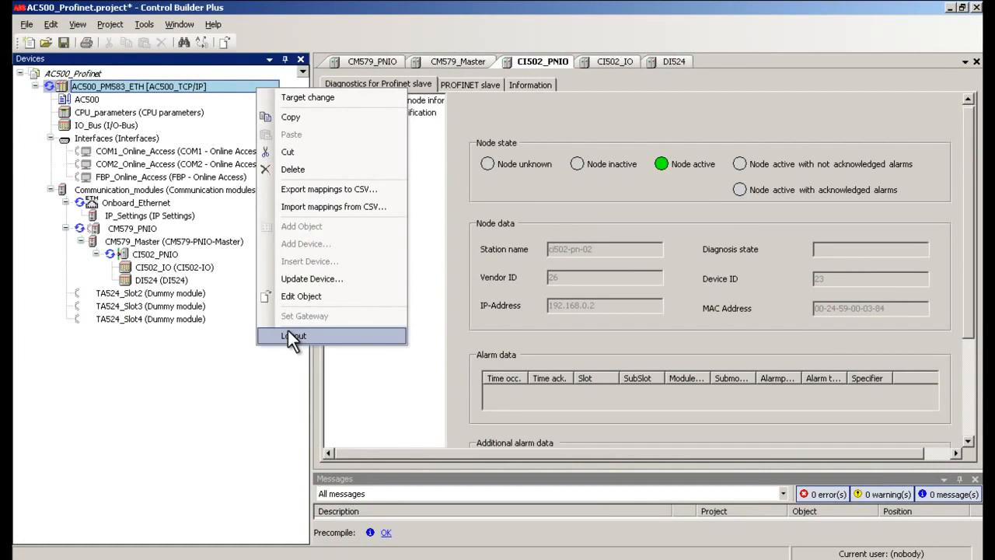
left_click(294, 335)
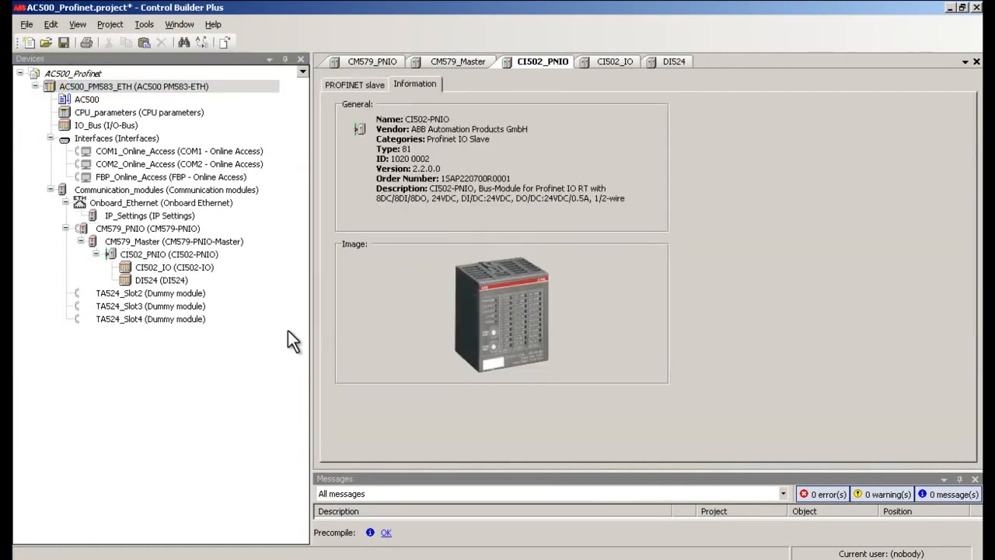